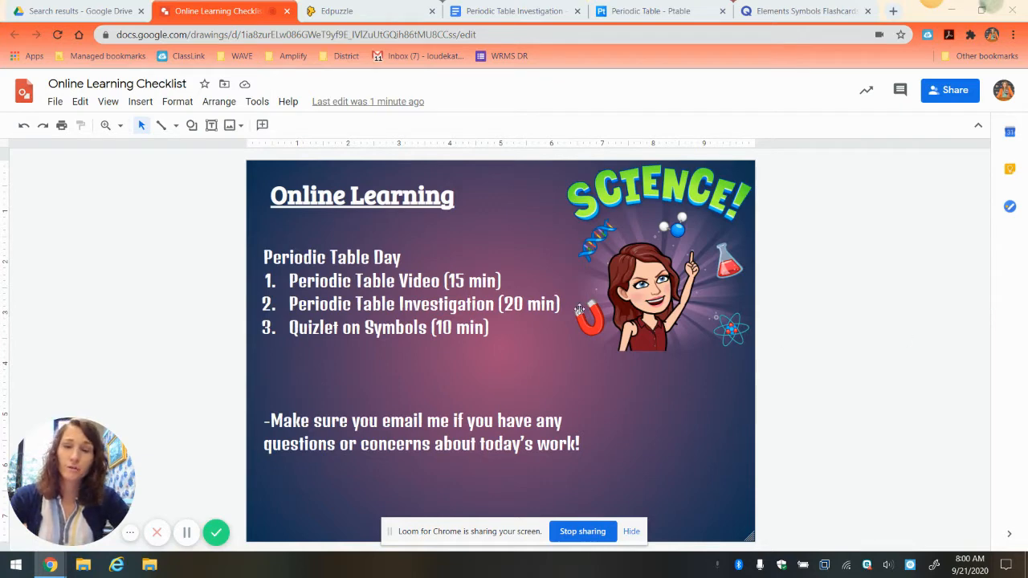
Step: Show the Edpuzzle video, return to the checklist, then open the Periodic Table Investigation worksheet
left_click(369, 9)
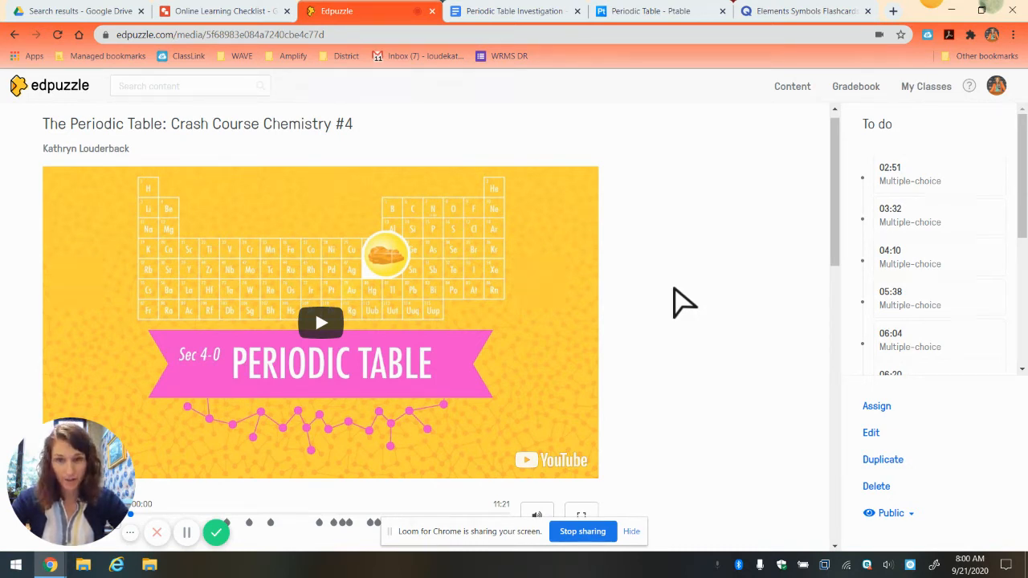
mouse_move(688, 301)
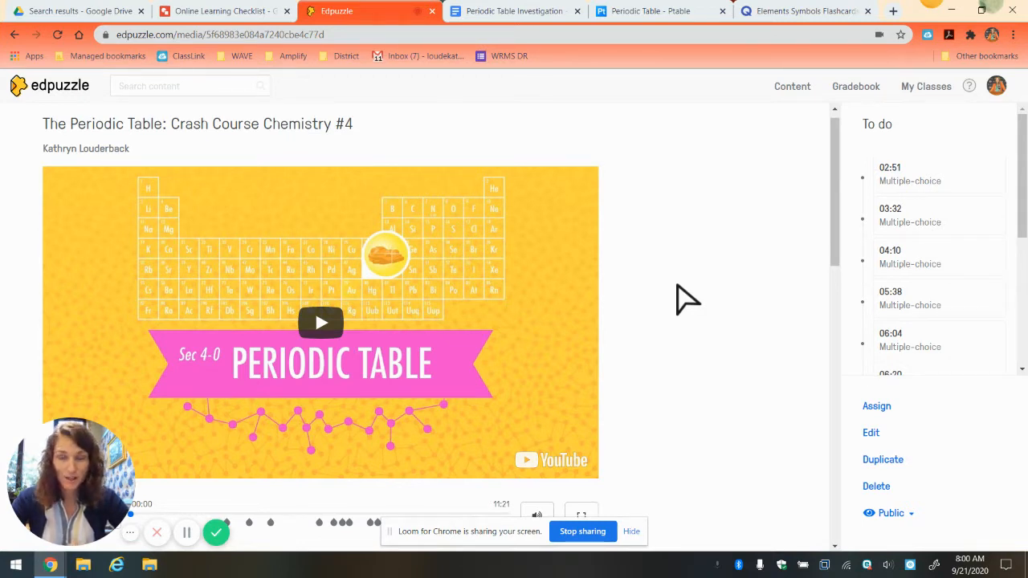
mouse_move(721, 276)
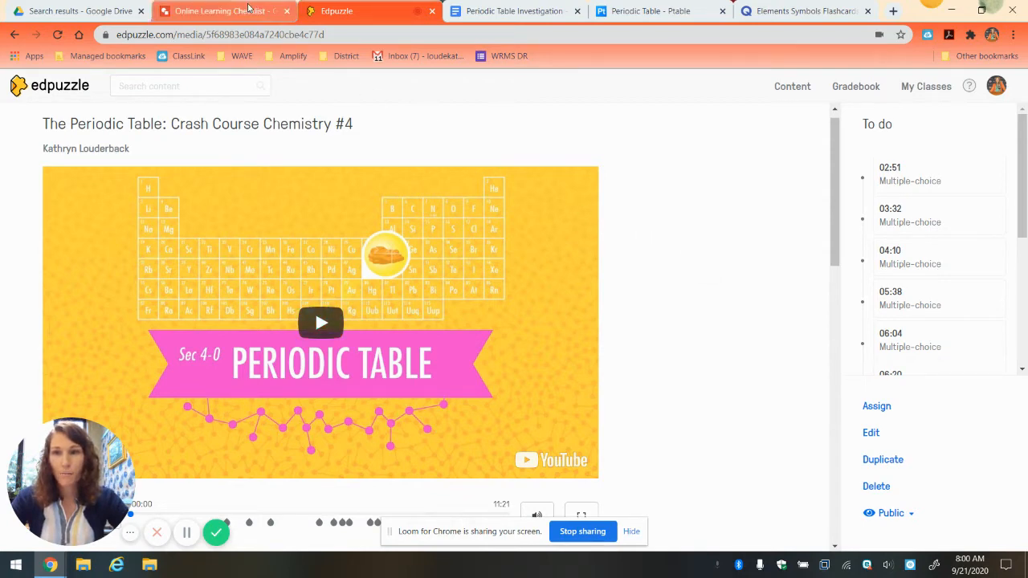
left_click(217, 10)
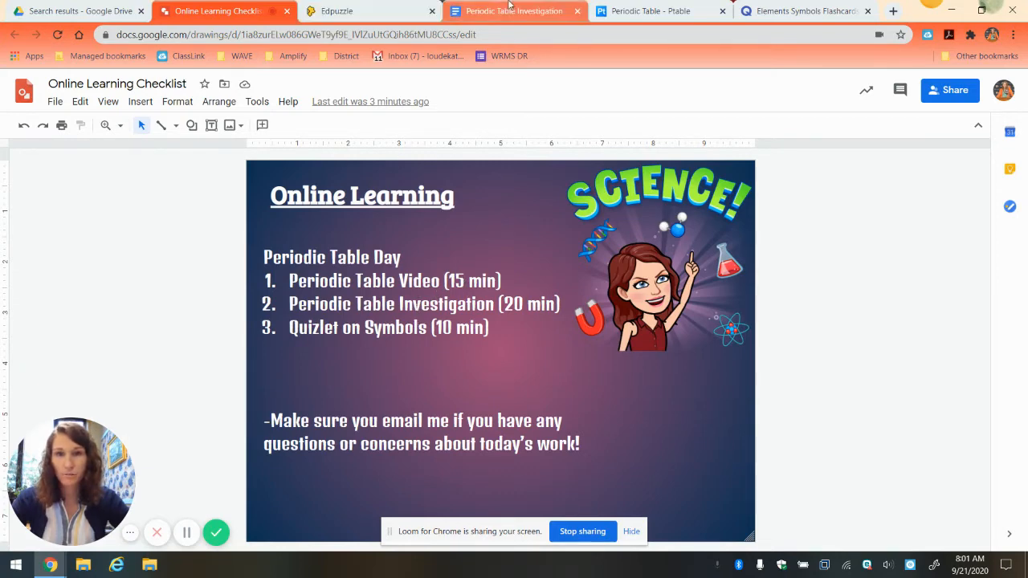
left_click(514, 10)
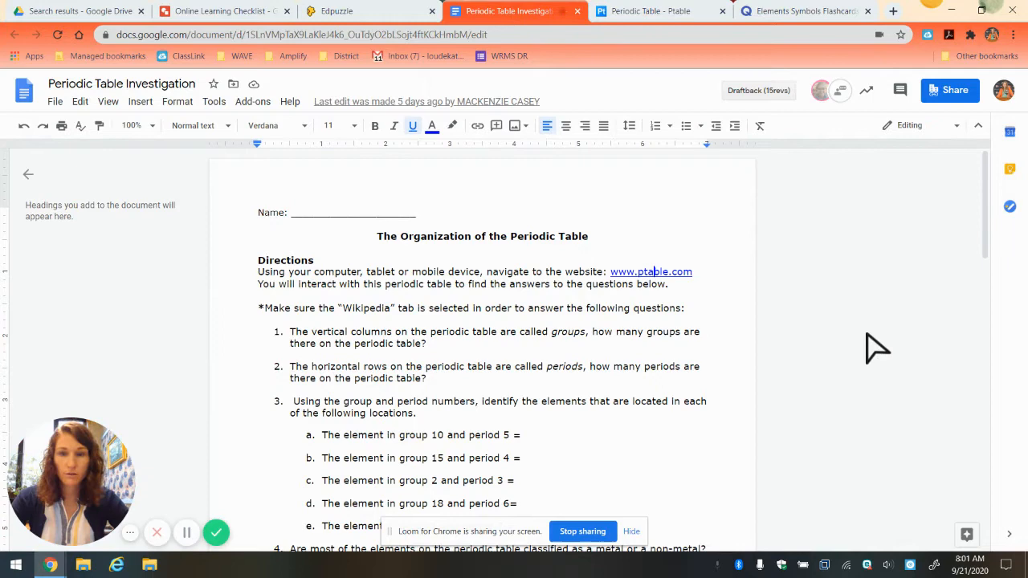
mouse_move(634, 402)
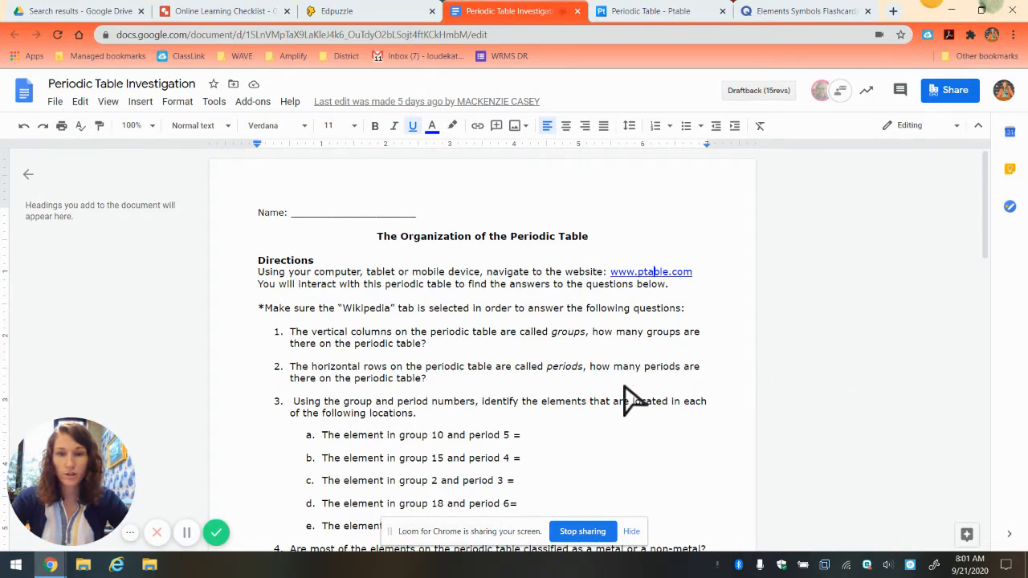
mouse_move(626, 479)
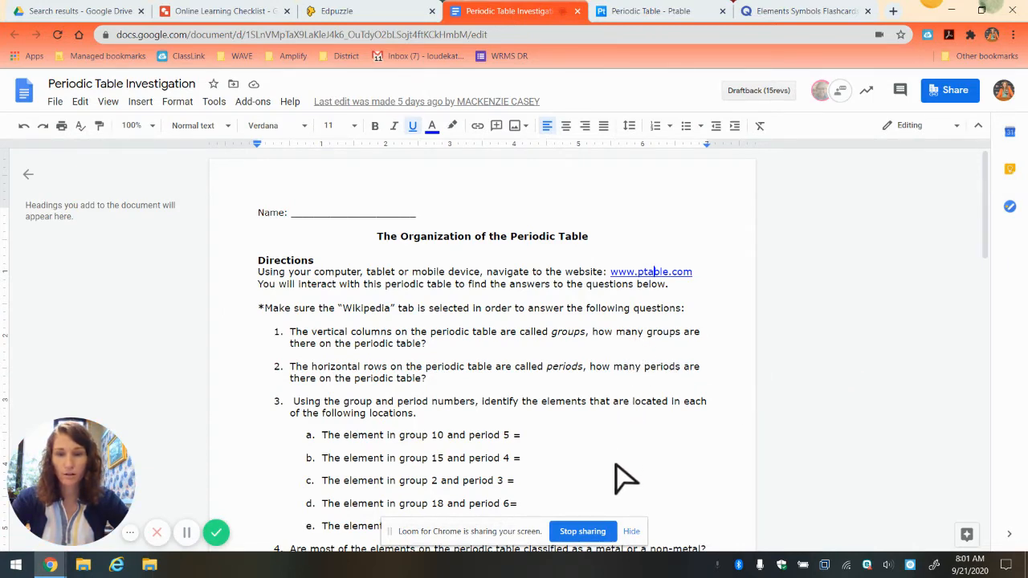
scroll("down", 3)
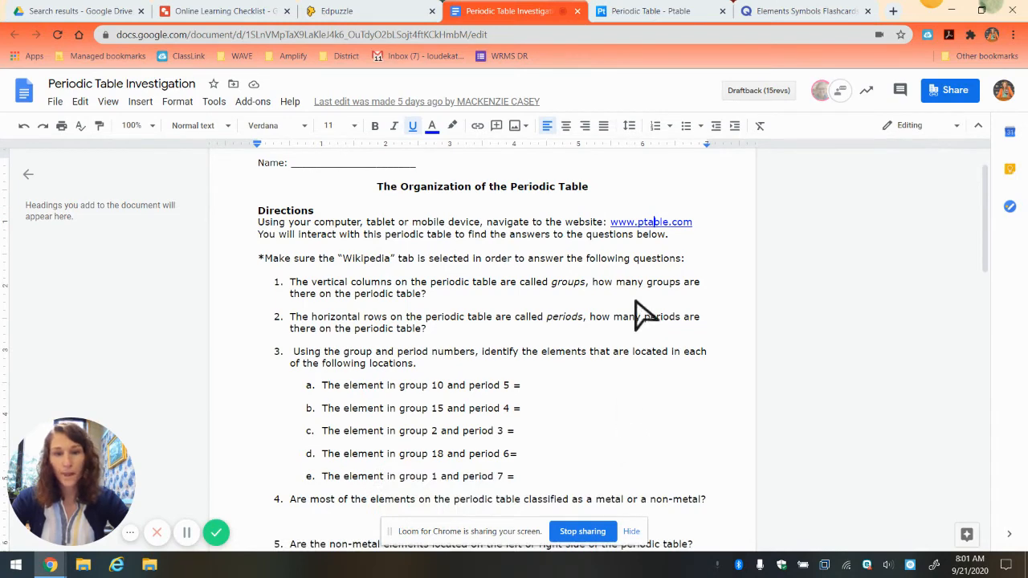
mouse_move(650, 237)
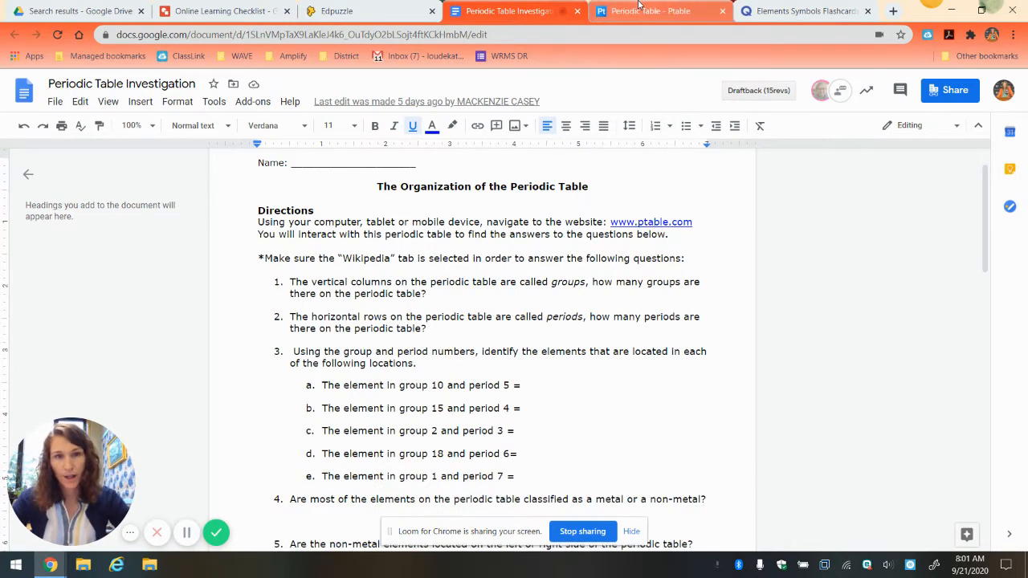
Step: Switch between the Ptable periodic table site and the worksheet, ending on Ptable
left_click(650, 10)
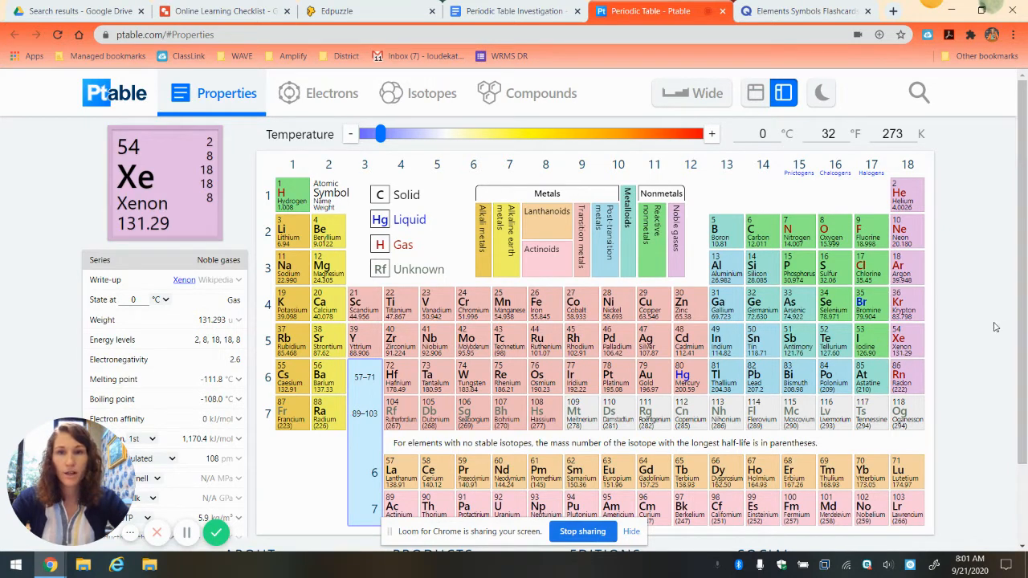
left_click(506, 9)
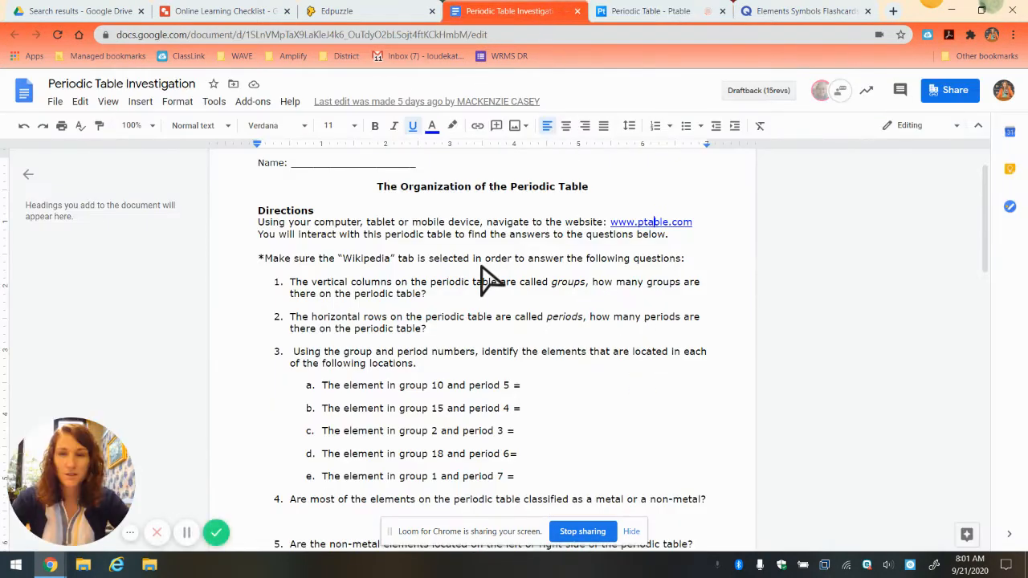
mouse_move(450, 281)
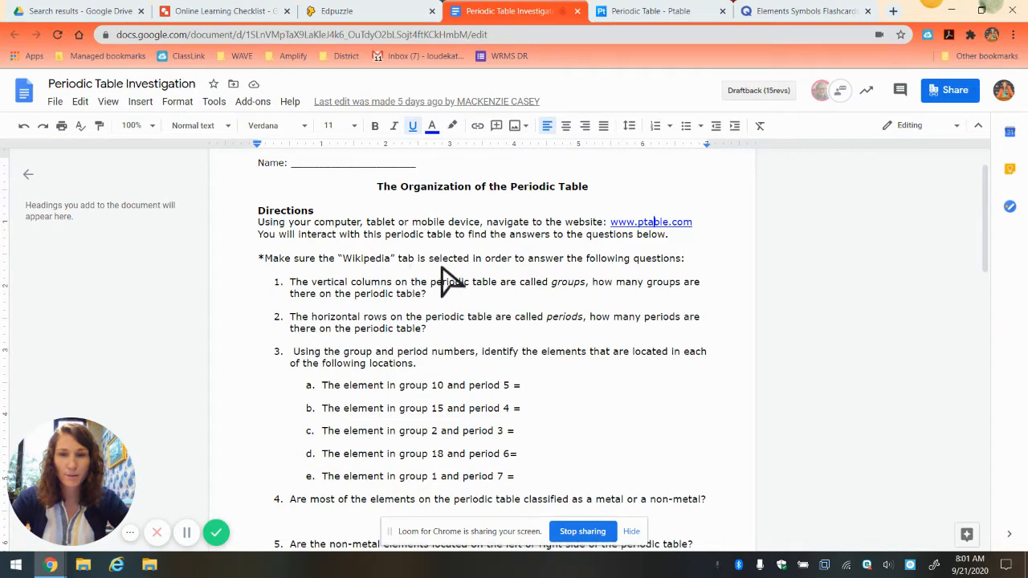
mouse_move(650, 9)
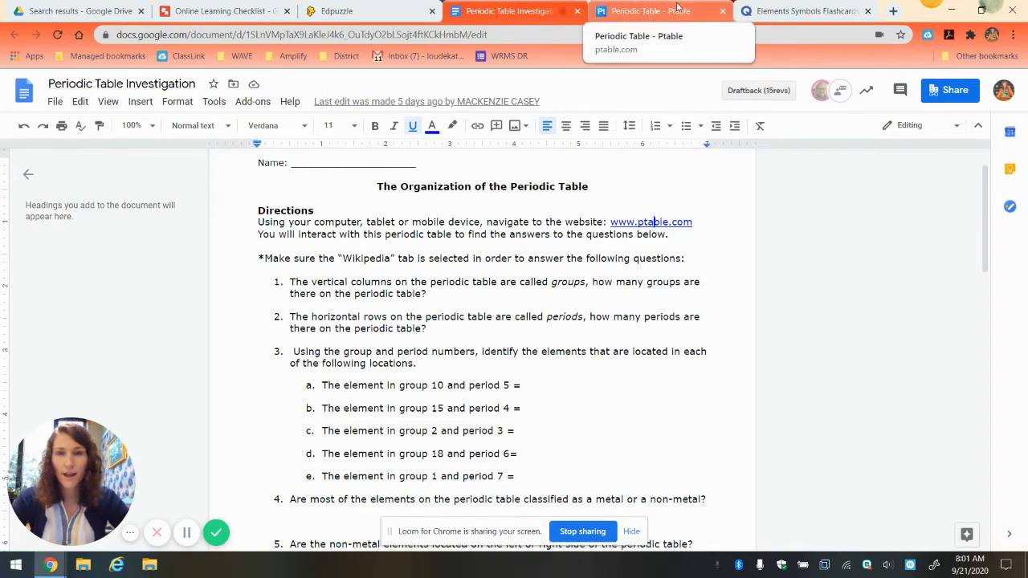
left_click(659, 10)
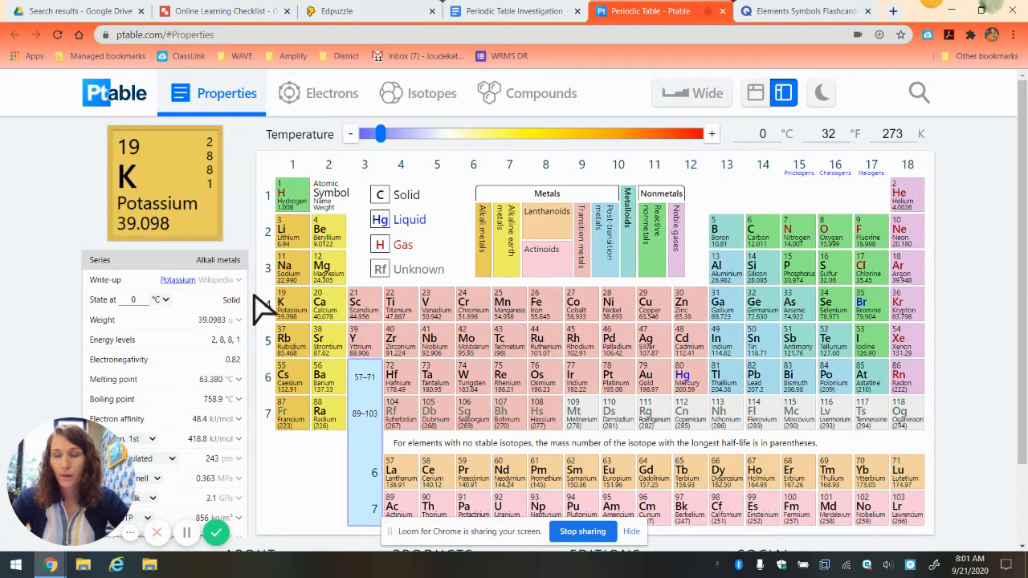
left_click(906, 309)
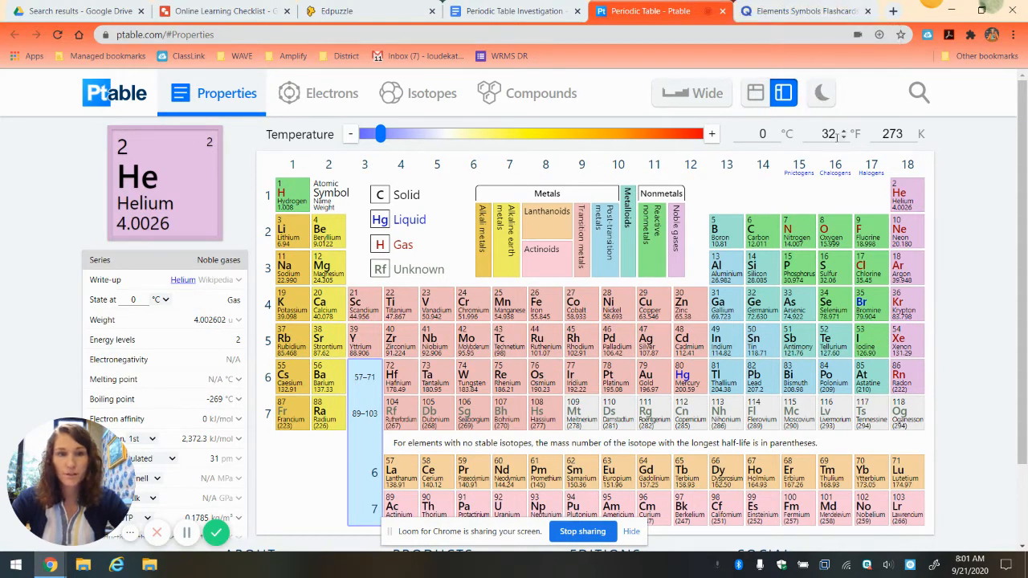
mouse_move(405, 180)
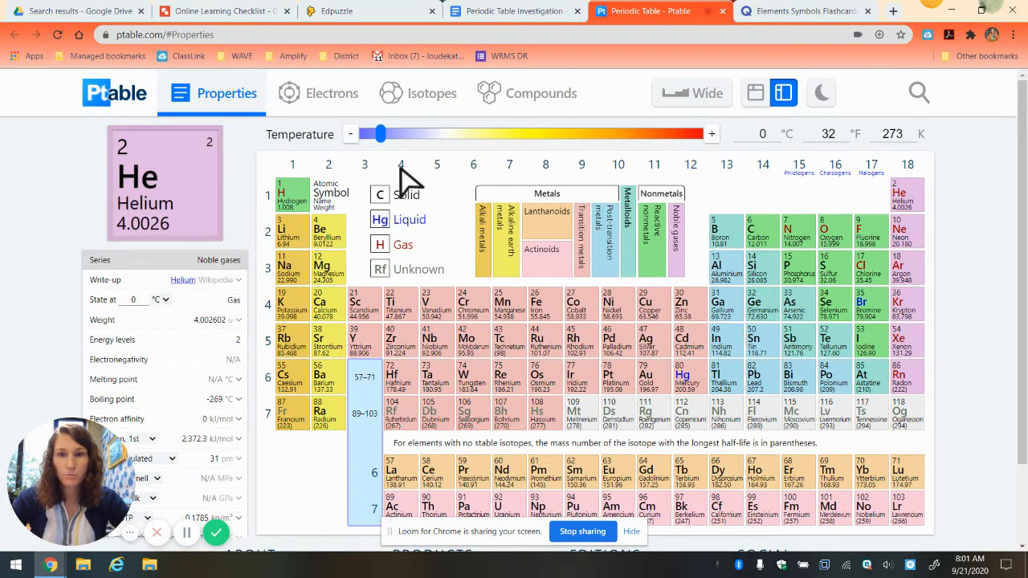
mouse_move(882, 185)
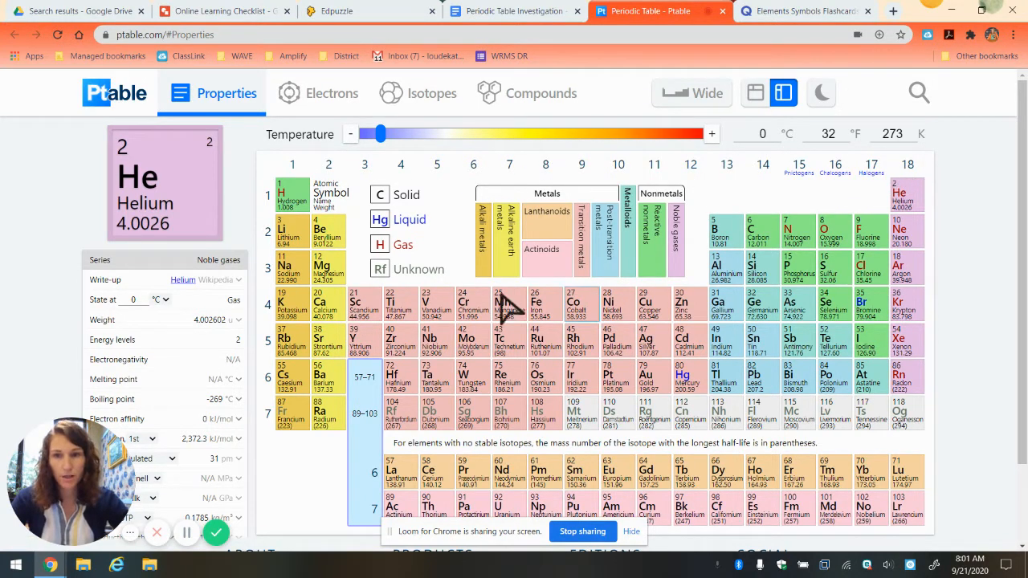
left_click(292, 415)
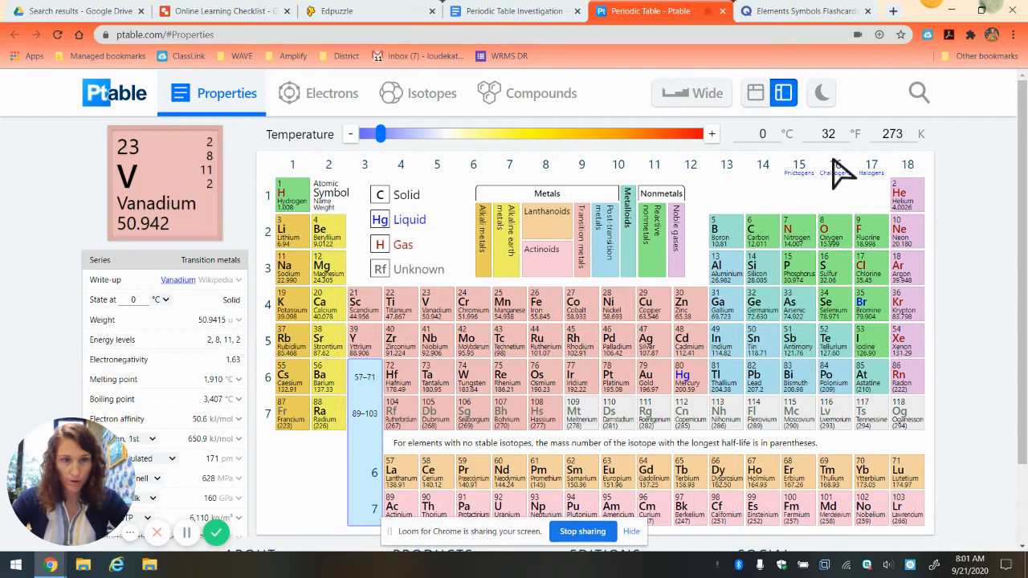
mouse_move(666, 185)
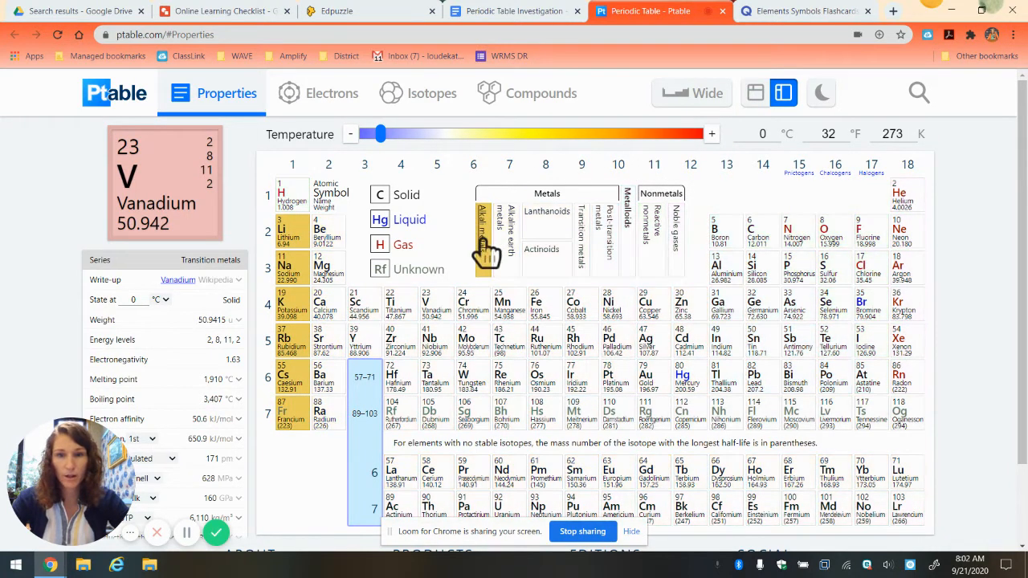
mouse_move(502, 241)
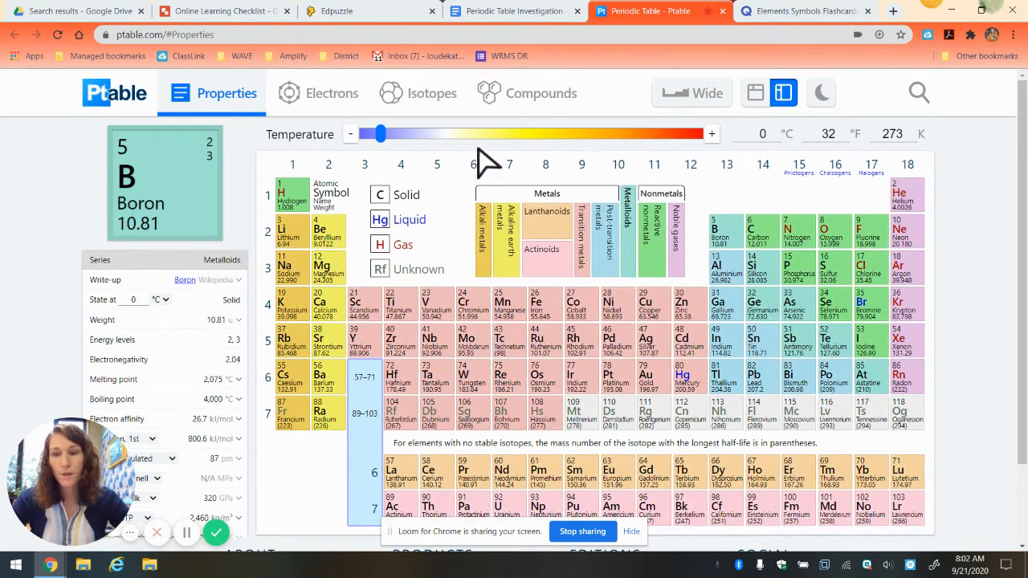
left_click(293, 338)
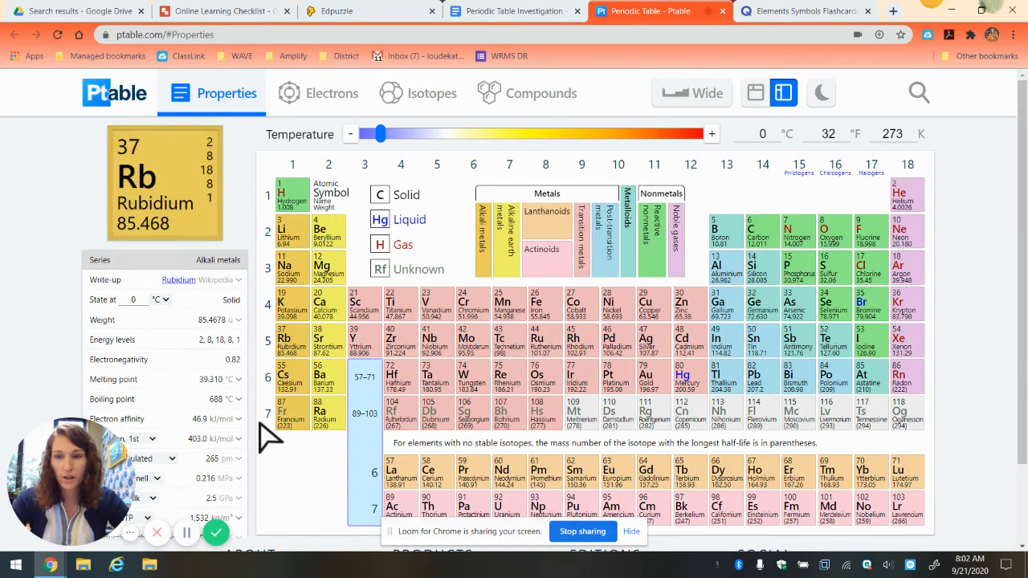
mouse_move(286, 447)
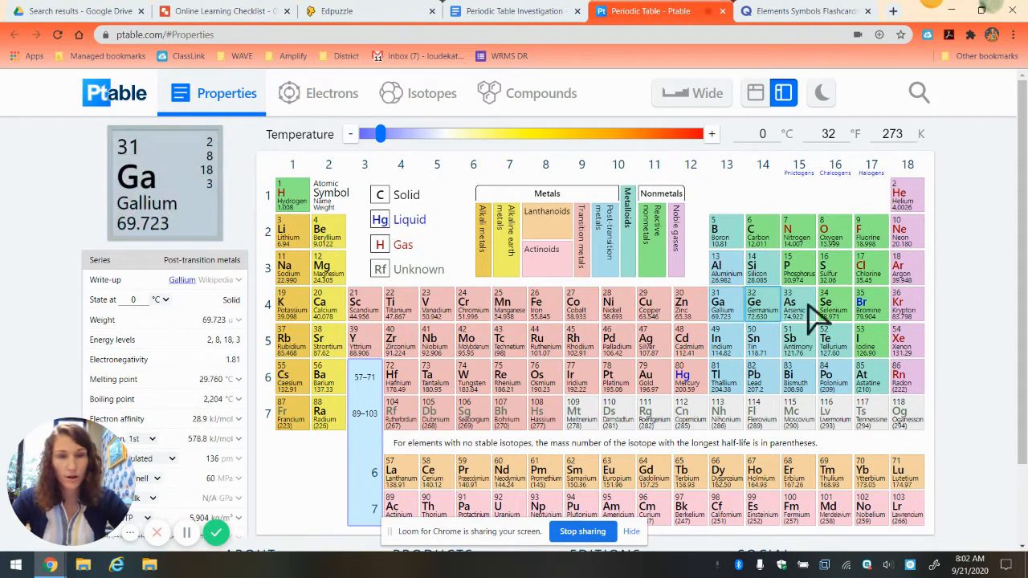
left_click(617, 339)
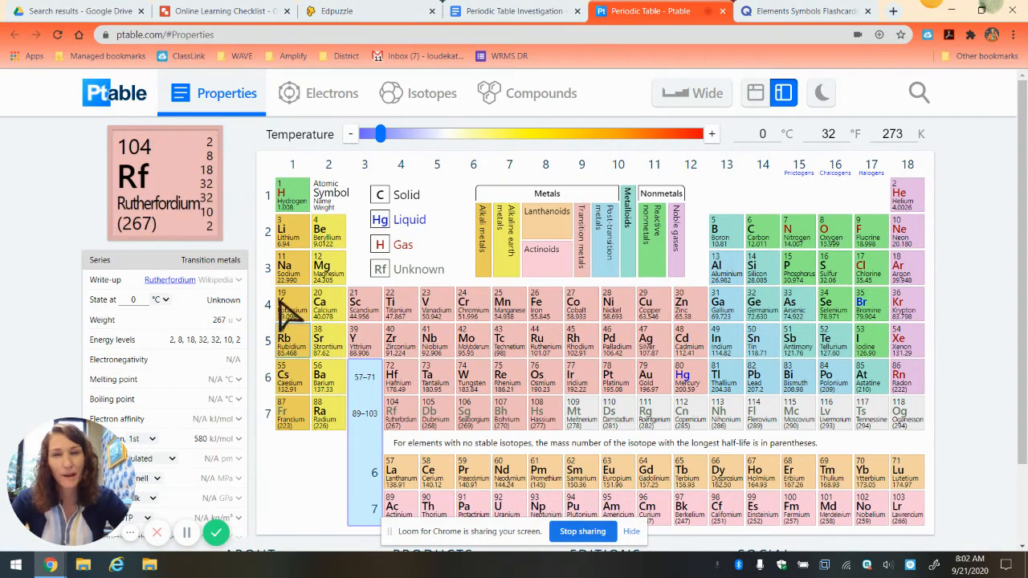
left_click(292, 193)
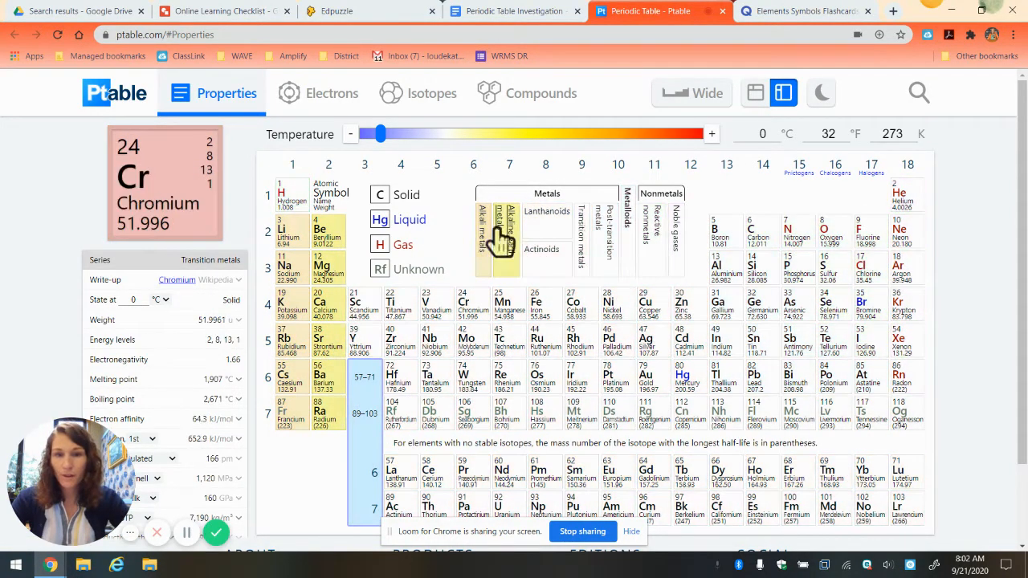
mouse_move(607, 254)
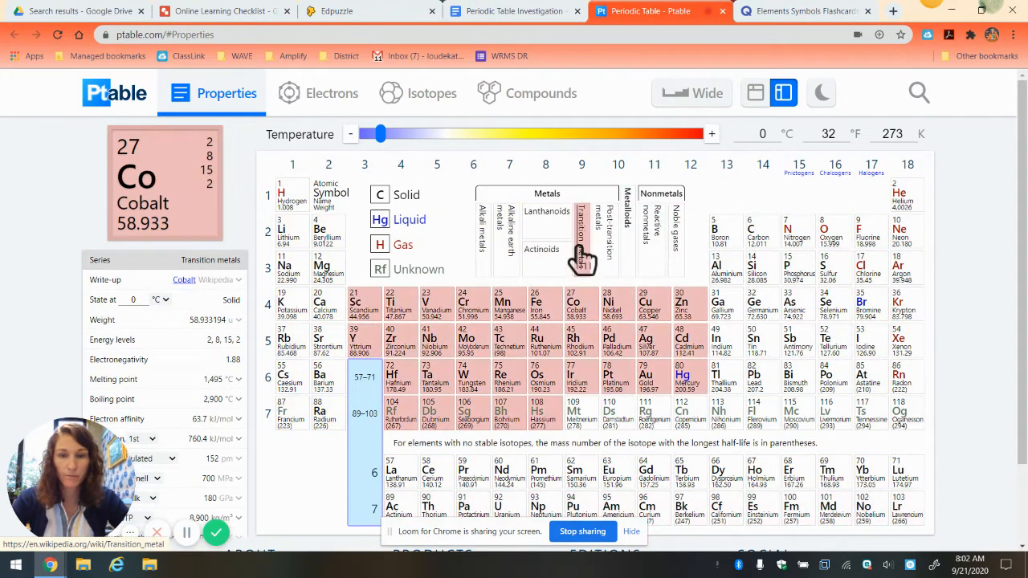
mouse_move(482, 233)
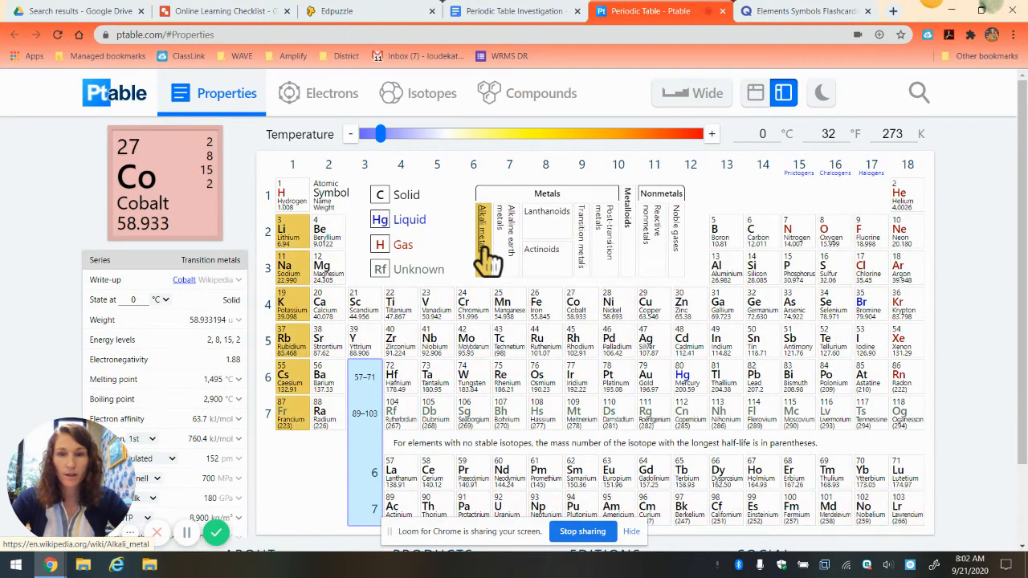
mouse_move(486, 254)
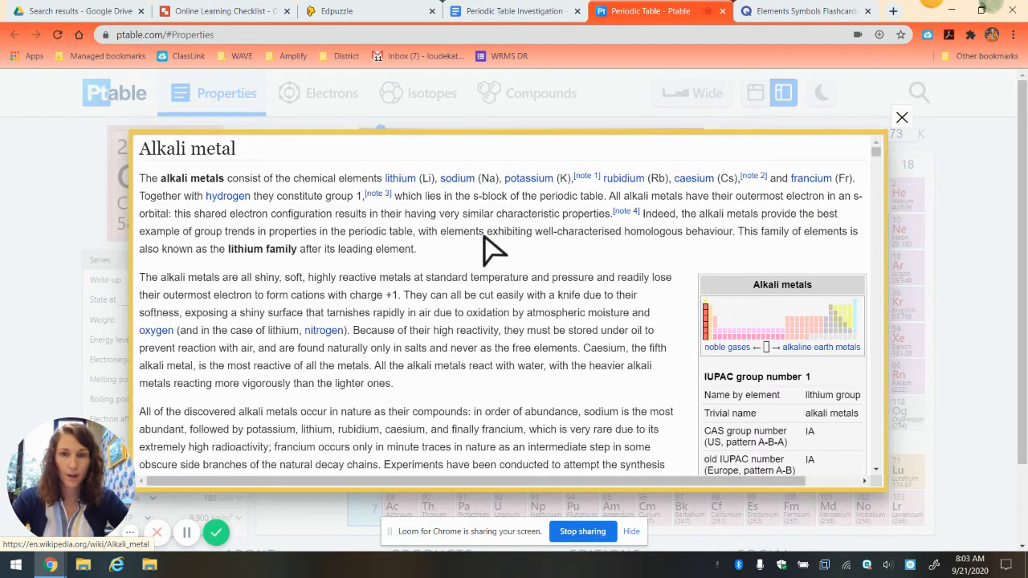
Step: Scroll through the Alkali metal Wikipedia popup and close it to return to the periodic table
scroll("down", 3)
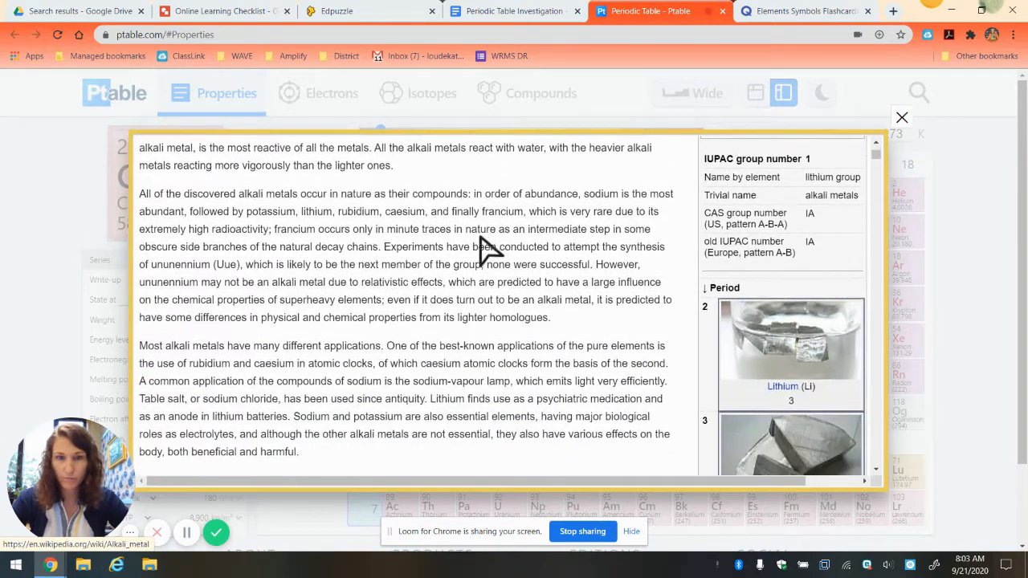
scroll("up", 3)
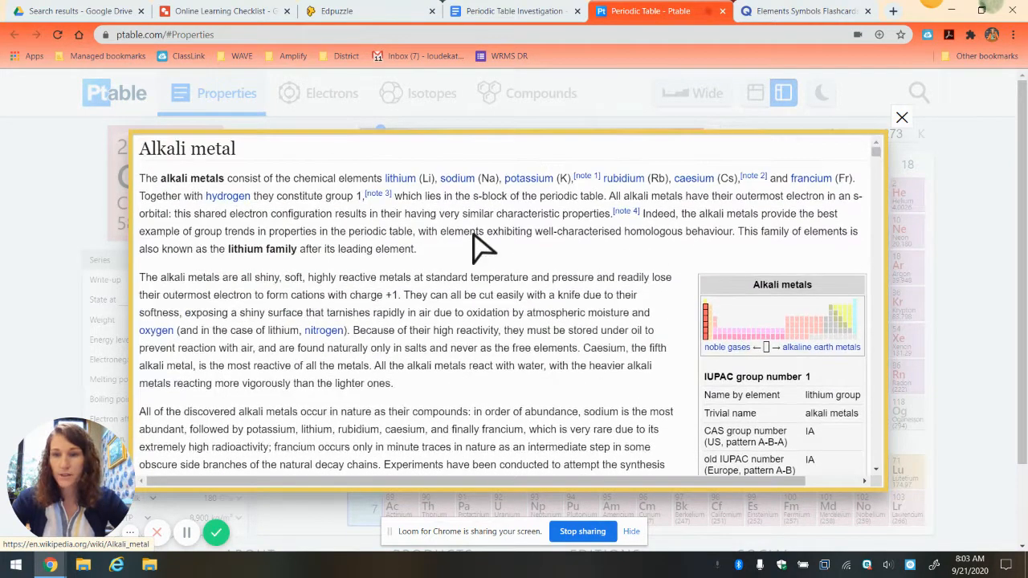
mouse_move(472, 237)
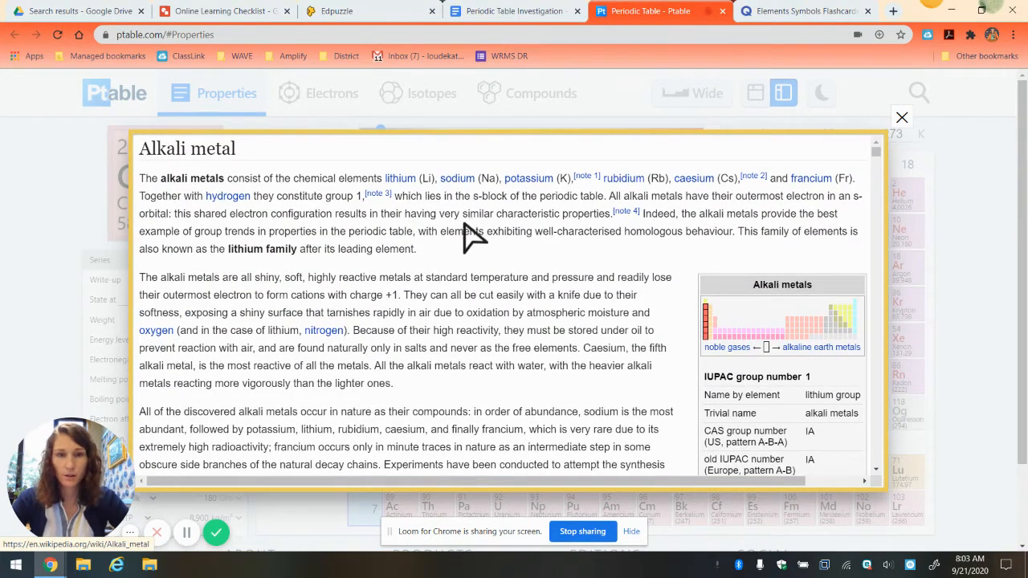
mouse_move(463, 270)
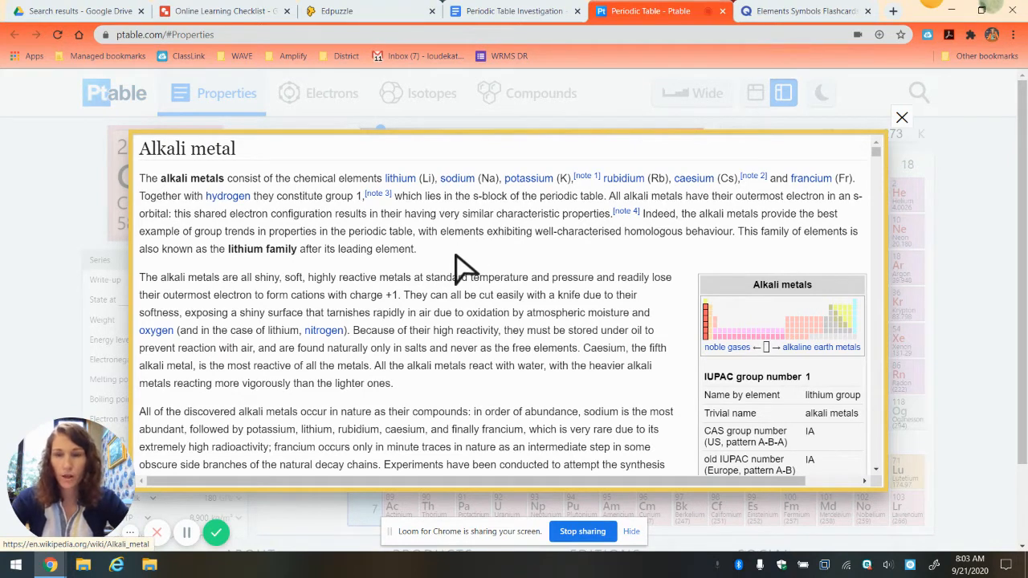
mouse_move(463, 267)
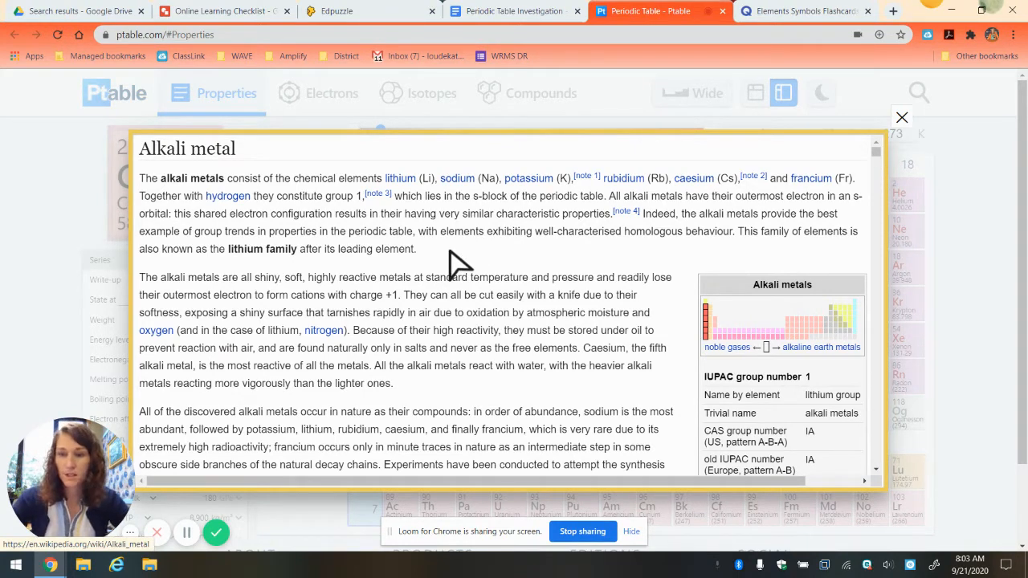
mouse_move(450, 261)
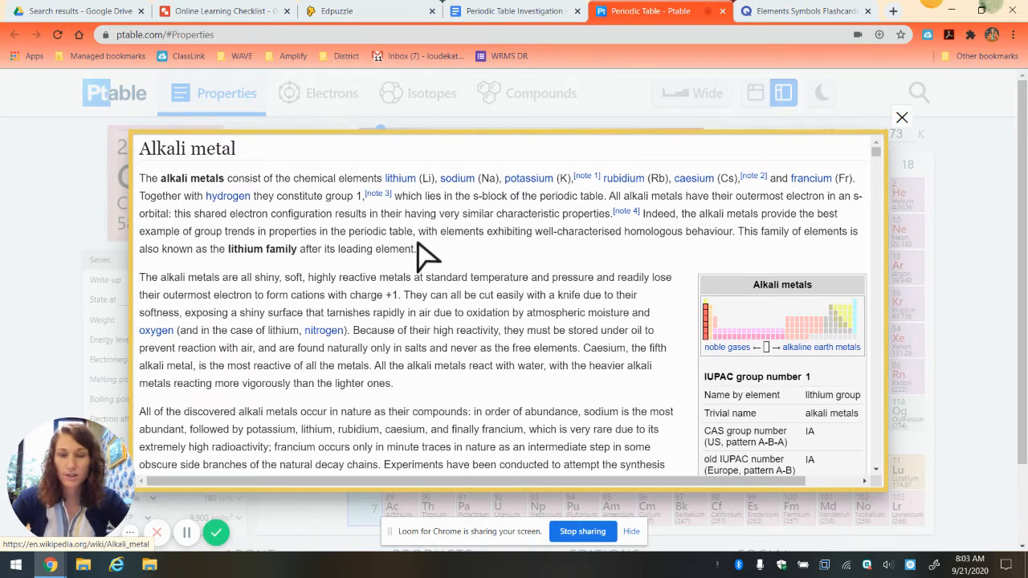
scroll("down", 3)
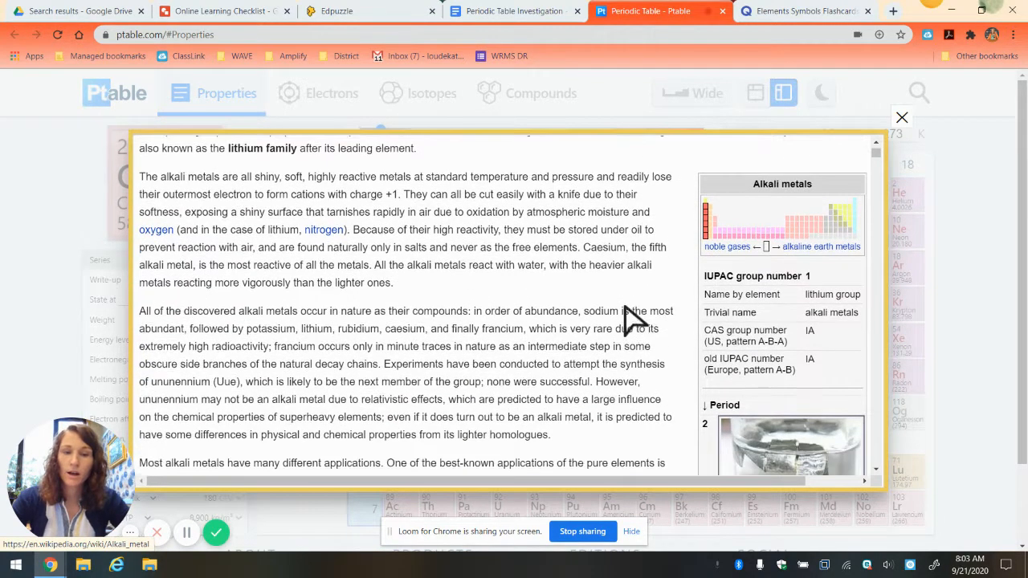
scroll("down", 3)
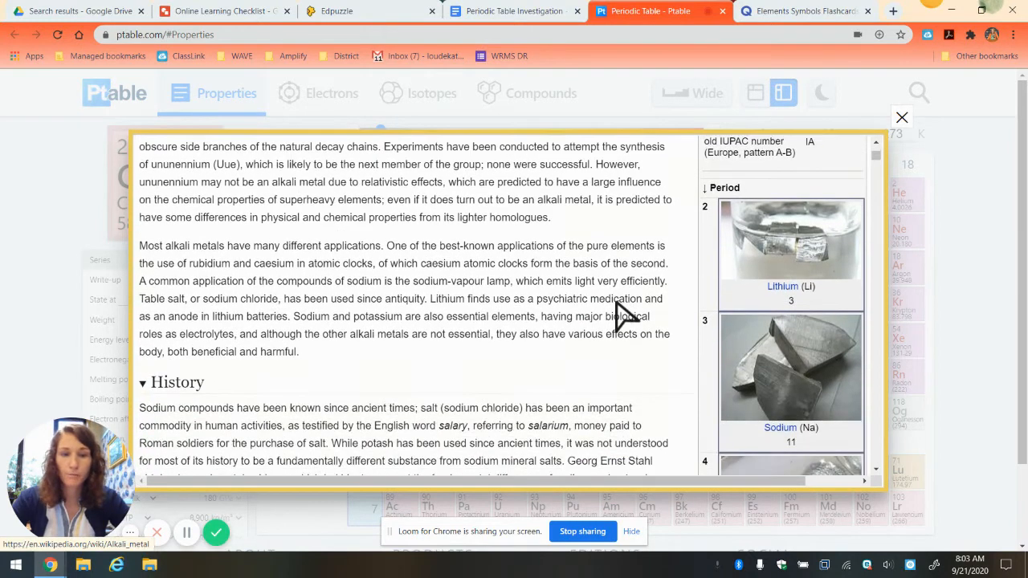
scroll("up", 3)
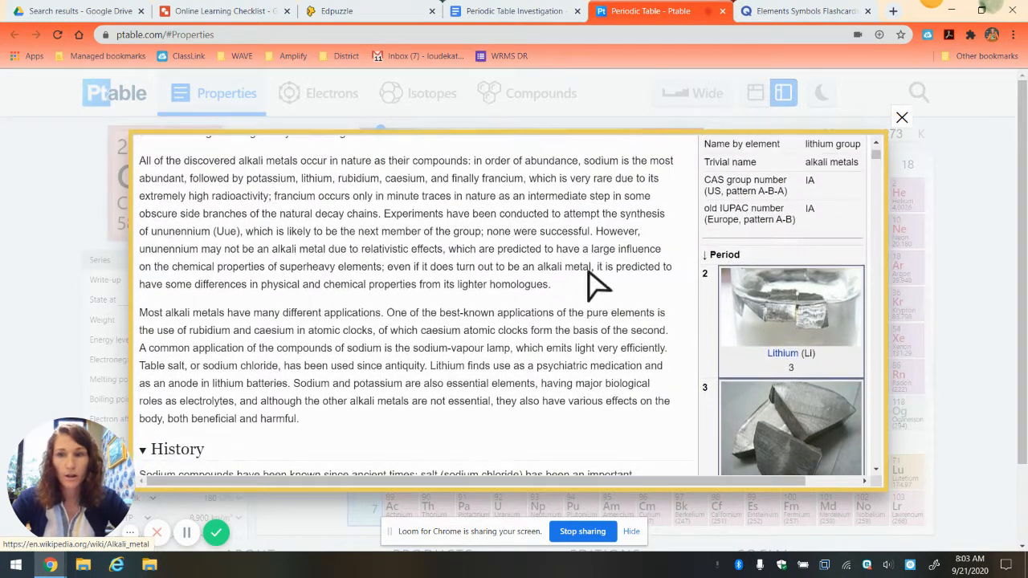
scroll("up", 3)
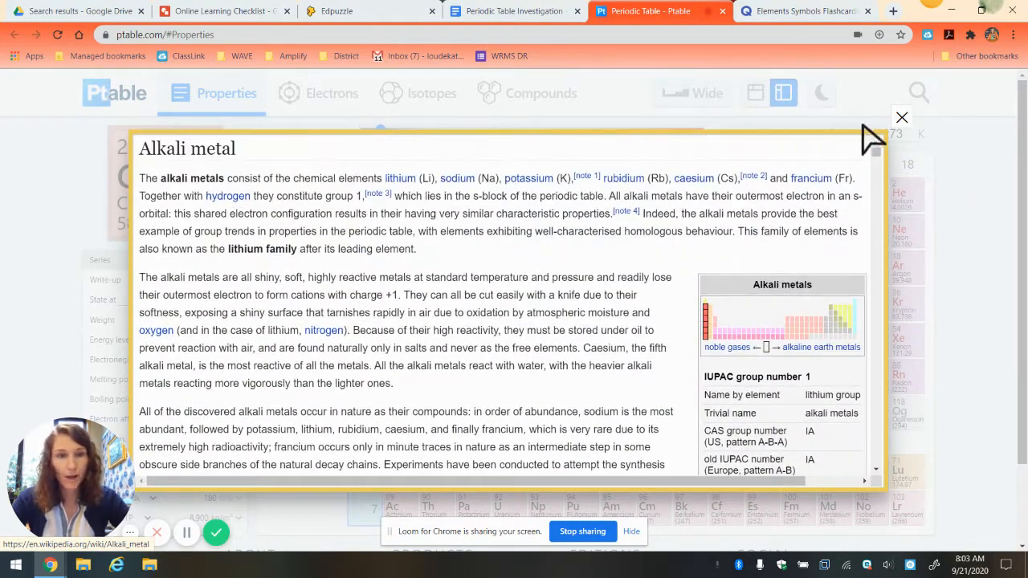
left_click(901, 117)
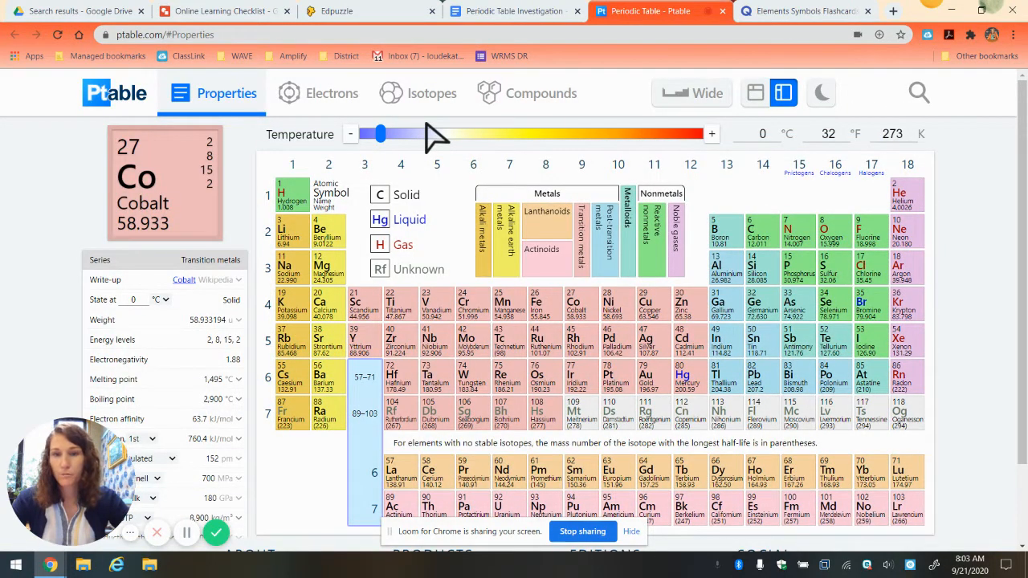
left_click(514, 10)
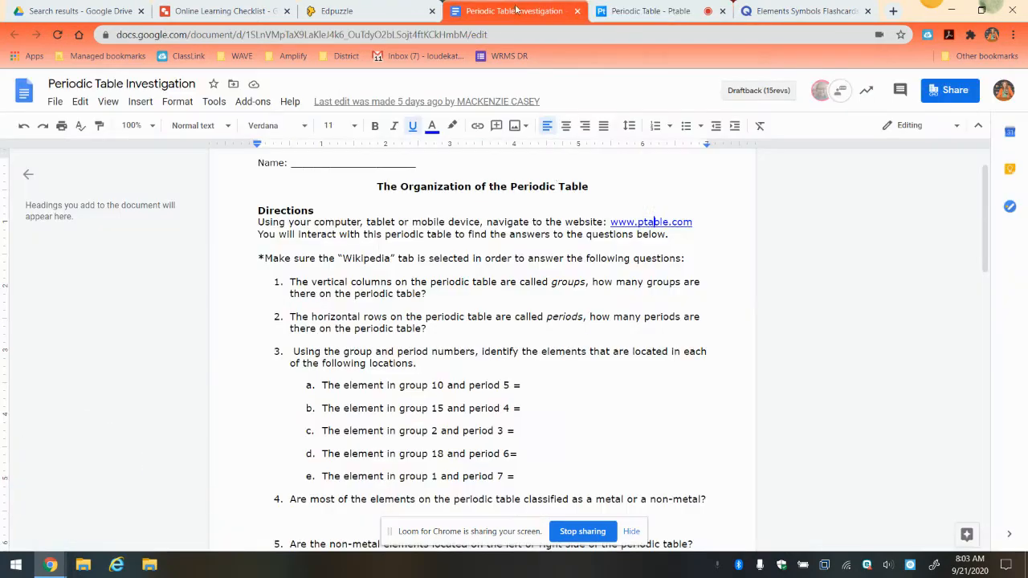
scroll("down", 3)
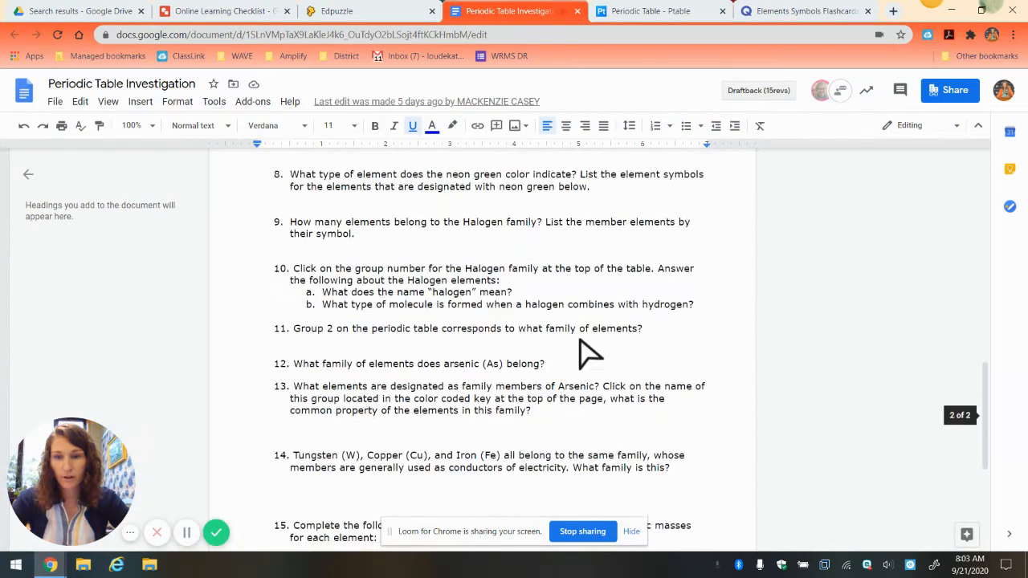
scroll("down", 3)
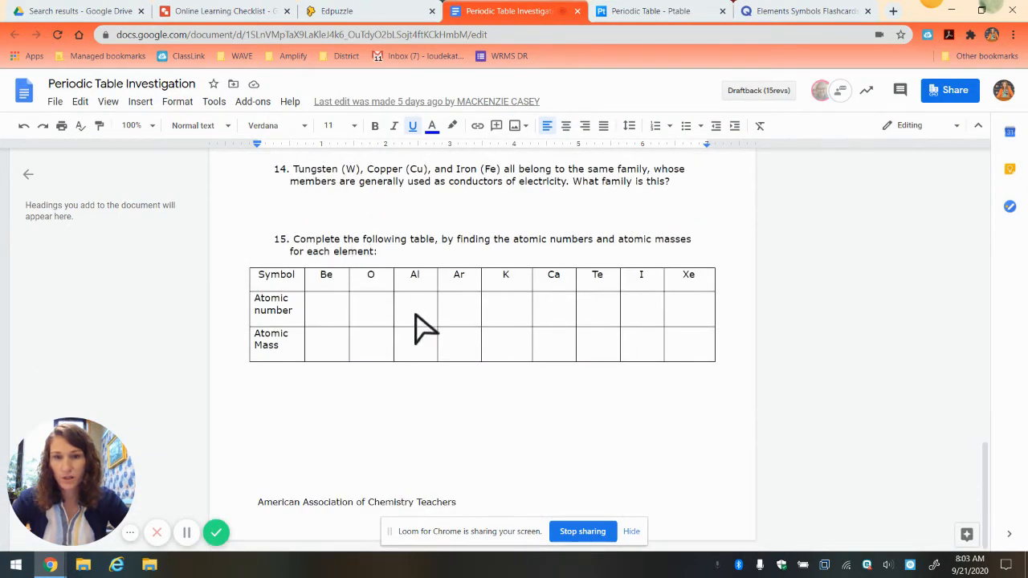
scroll("up", 3)
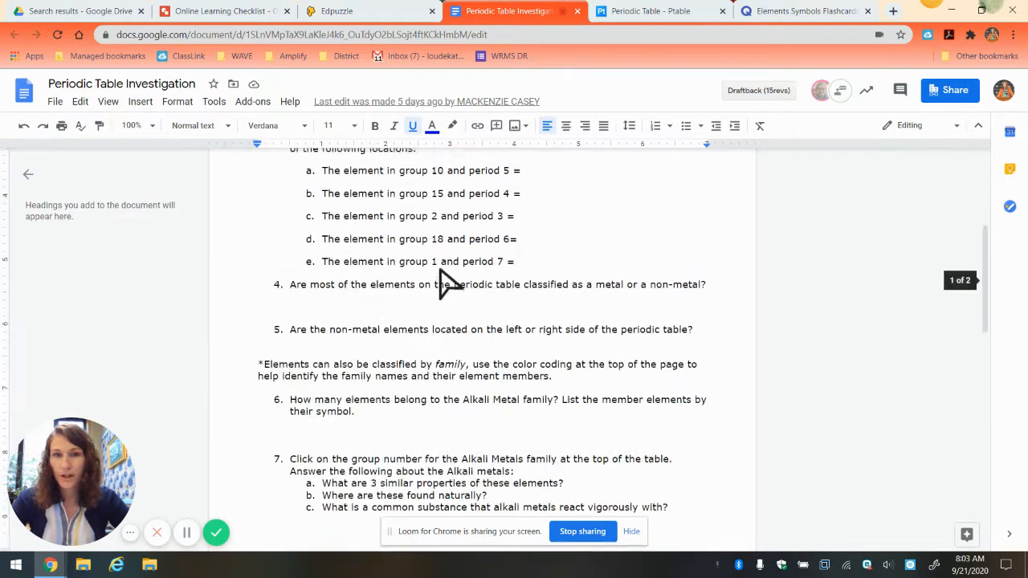
left_click(650, 10)
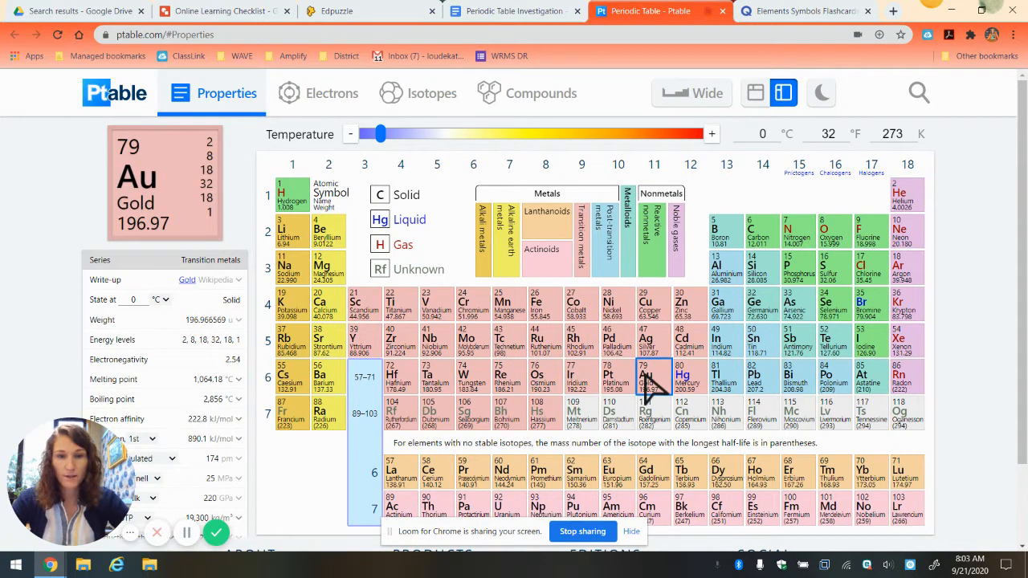
left_click(293, 375)
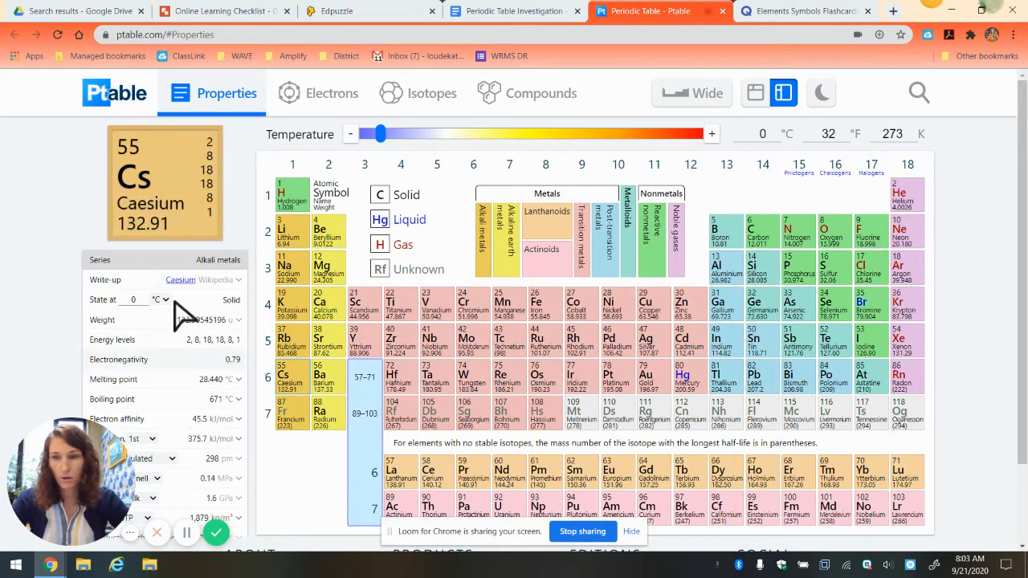
left_click(678, 378)
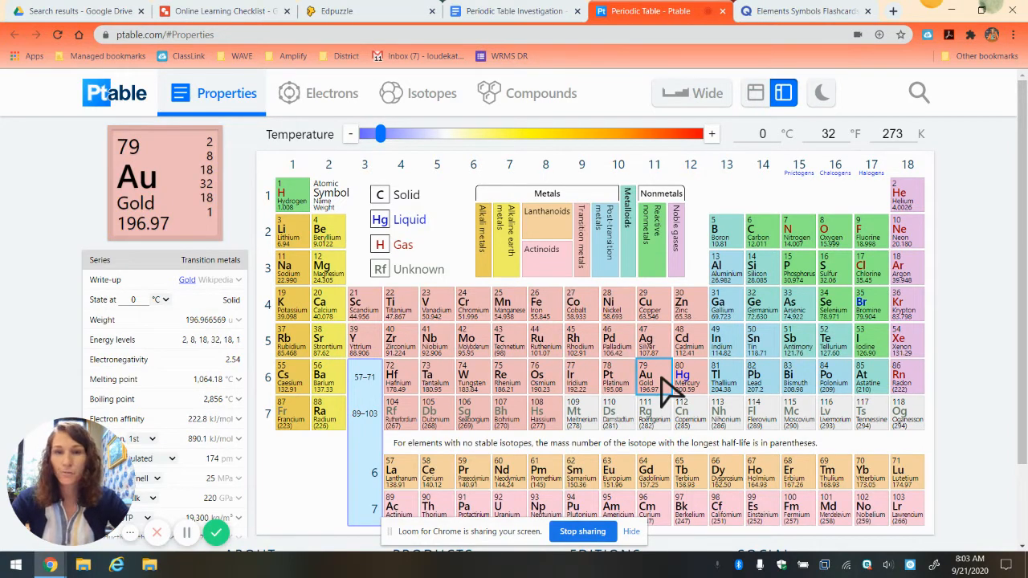
Step: Sweep the temperature to about 1942 °C, 4206 °C, back to 2697 °C, then down to -273 °C
left_click_drag(382, 133, 491, 133)
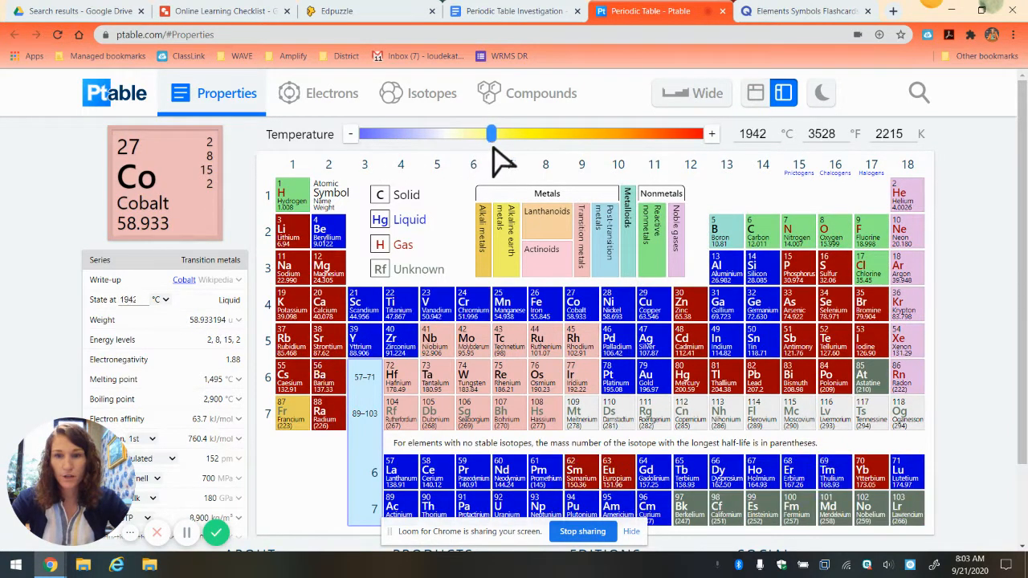
left_click_drag(492, 133, 614, 133)
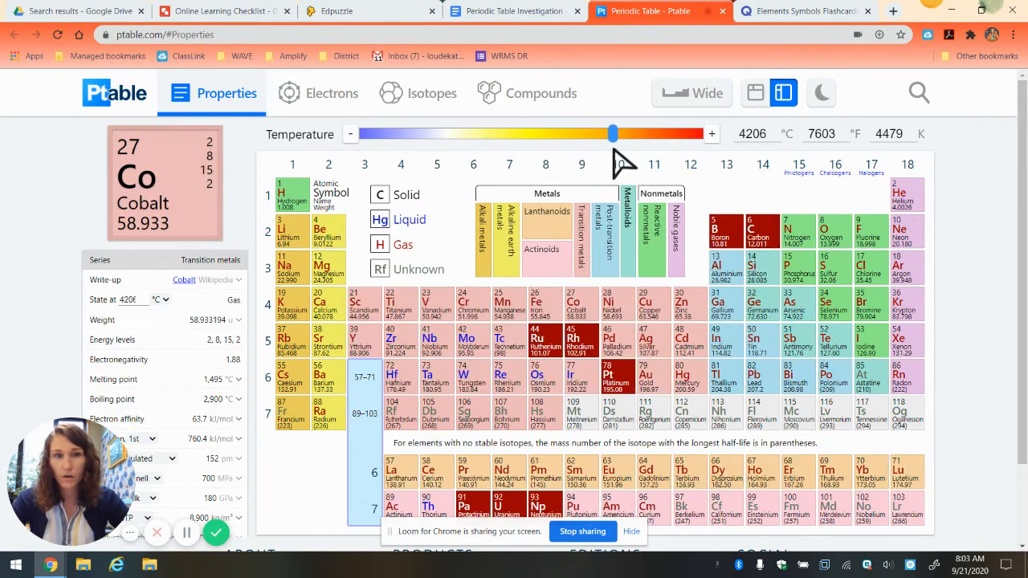
left_click_drag(614, 133, 530, 133)
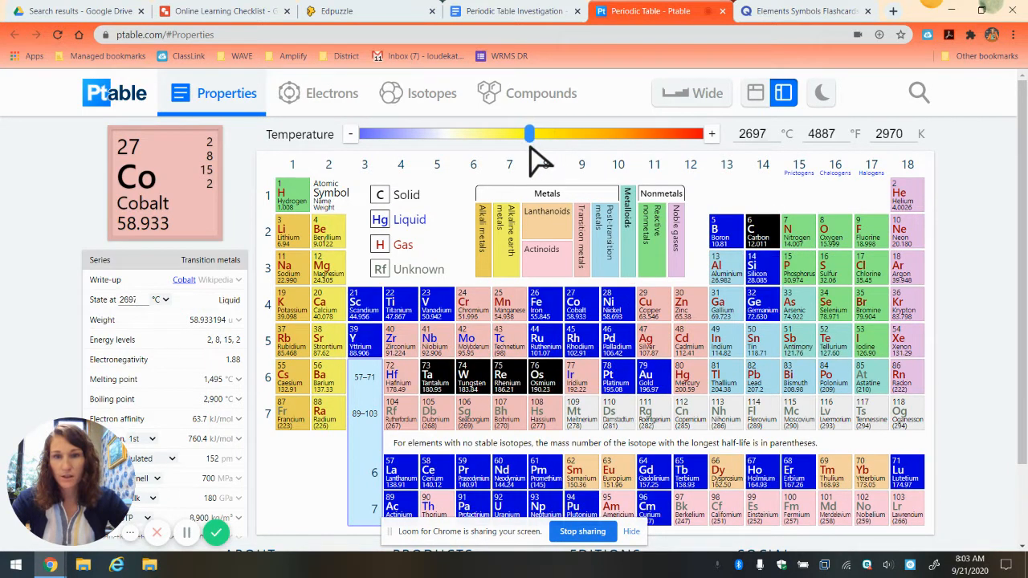
left_click_drag(530, 134, 361, 133)
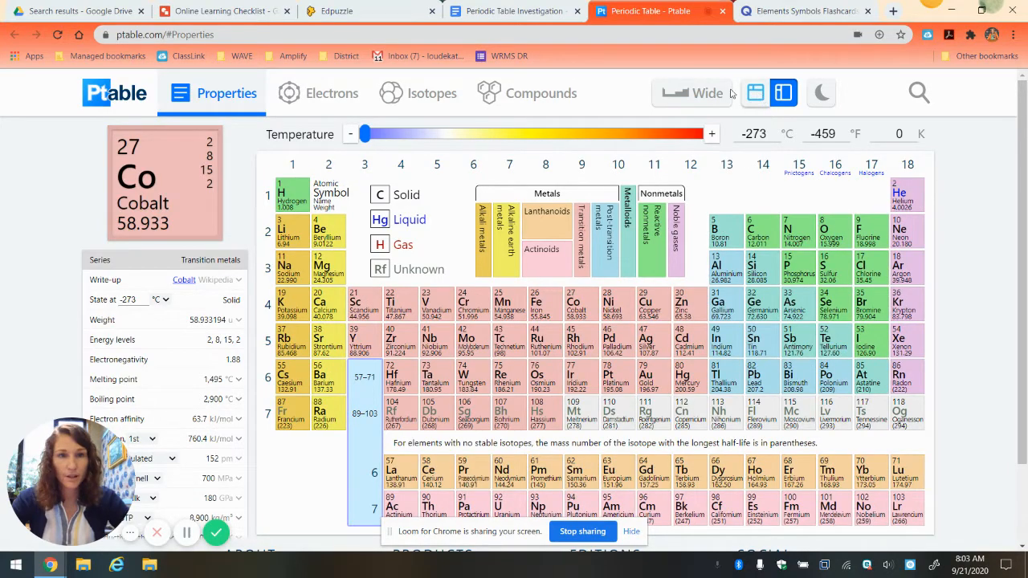
left_click(691, 91)
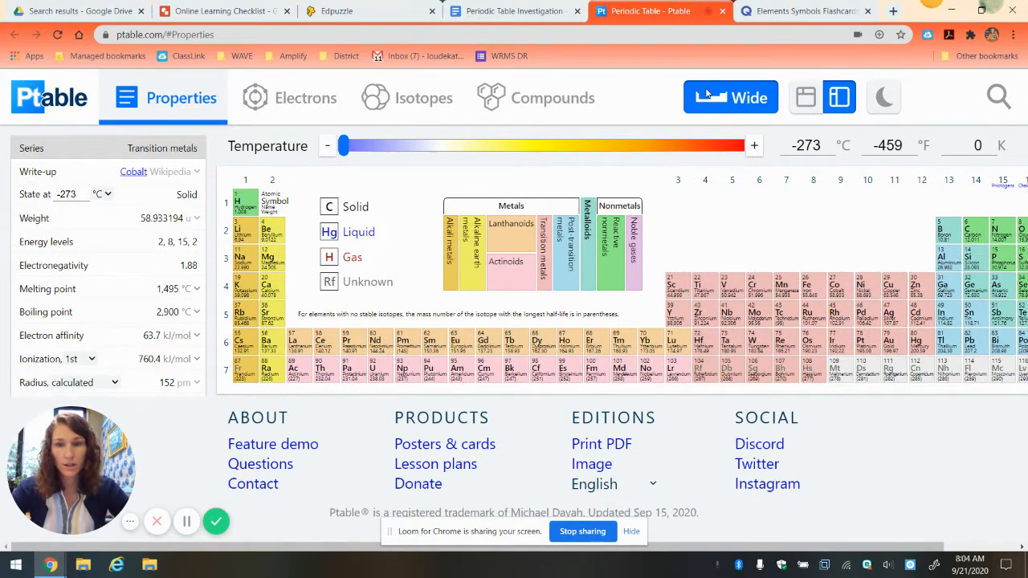
left_click(429, 366)
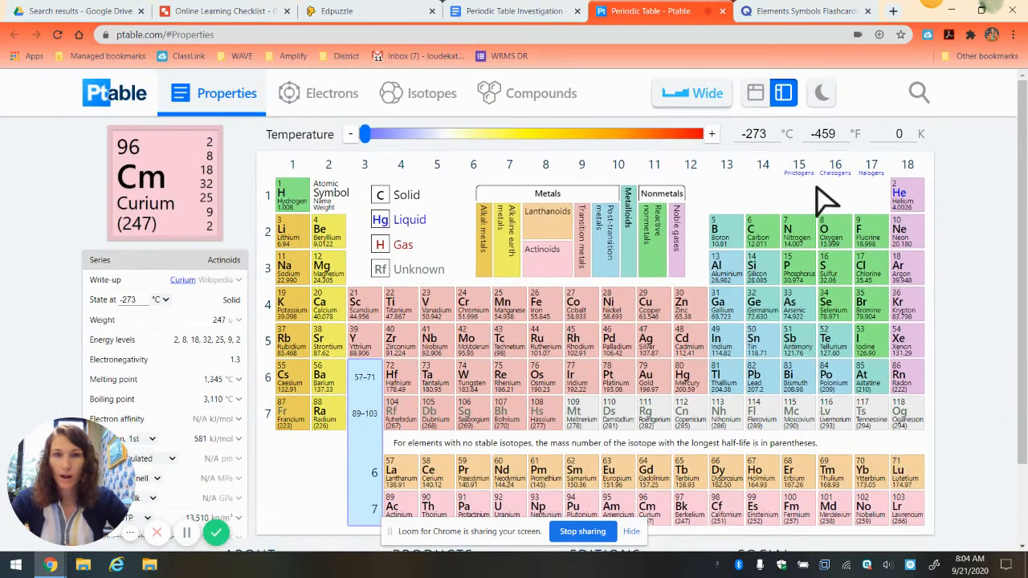
mouse_move(331, 93)
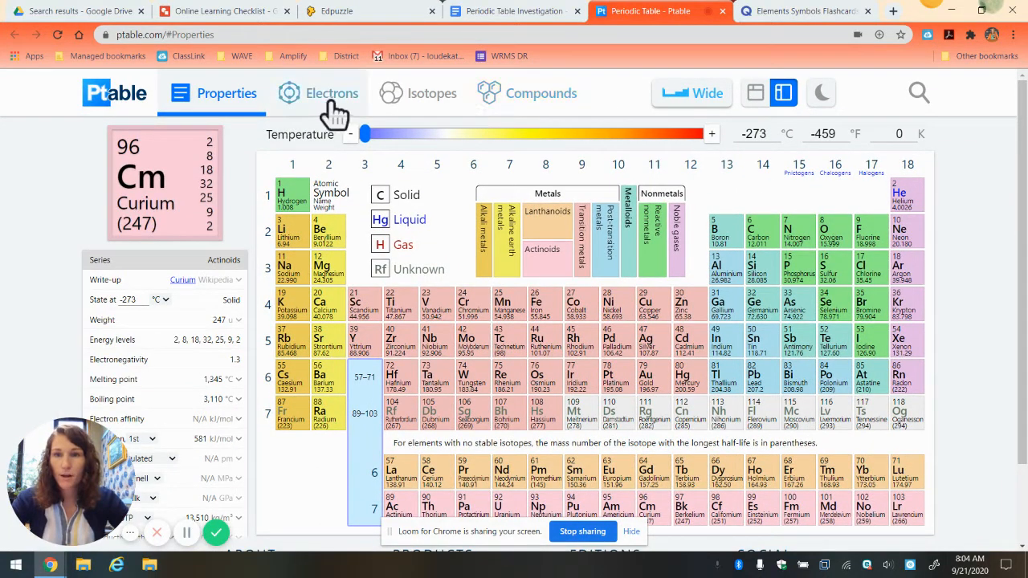
left_click(652, 303)
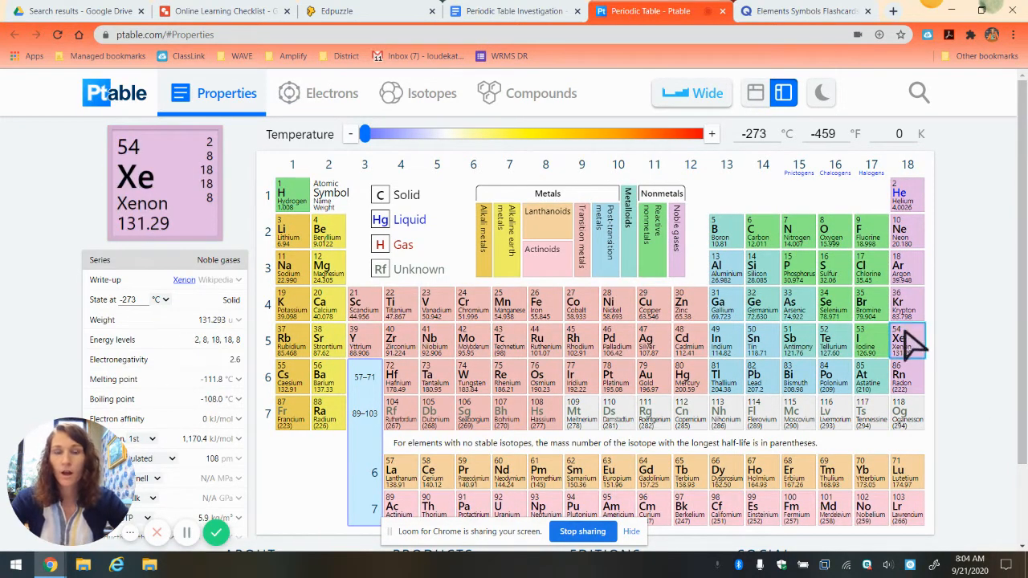
left_click(217, 10)
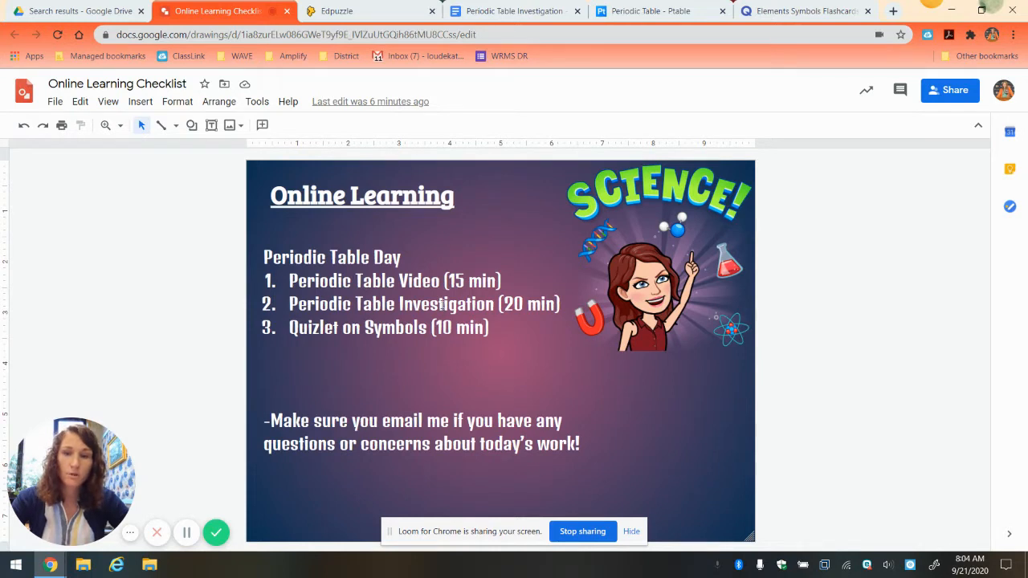
mouse_move(373, 336)
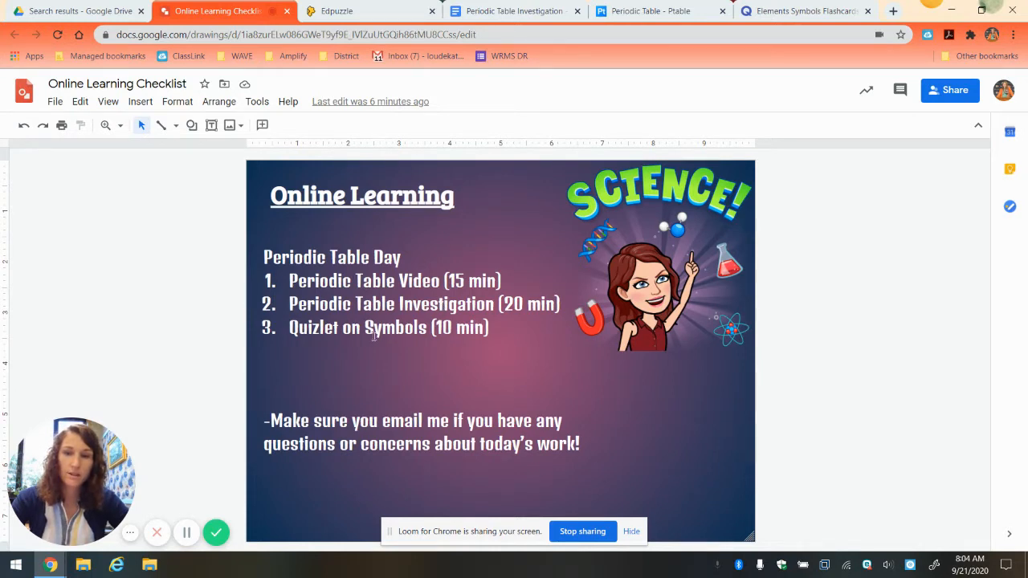
Step: Bring up the Quizlet Elements Symbols flashcard set showing its first card, H
left_click(803, 10)
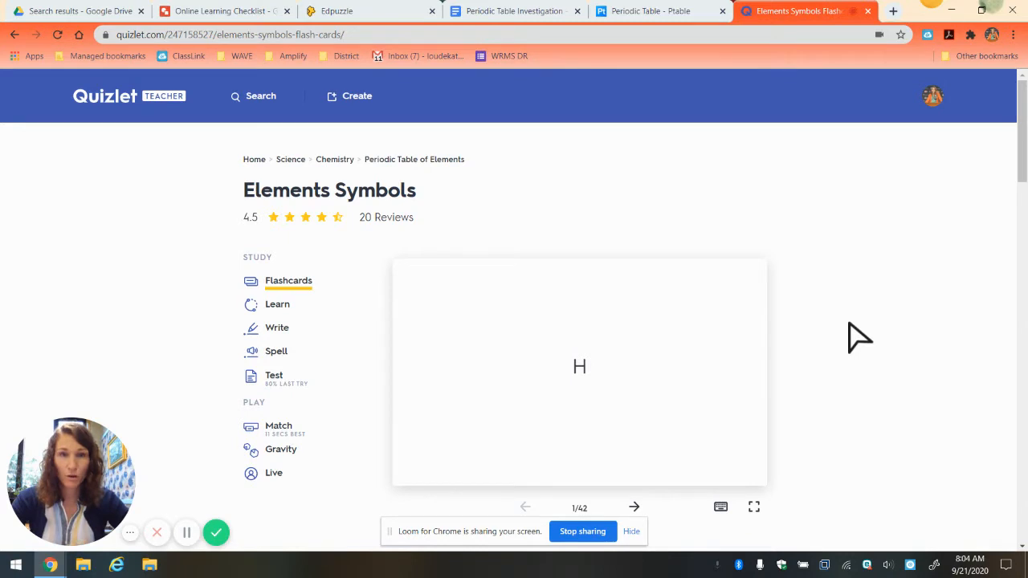
scroll("down", 3)
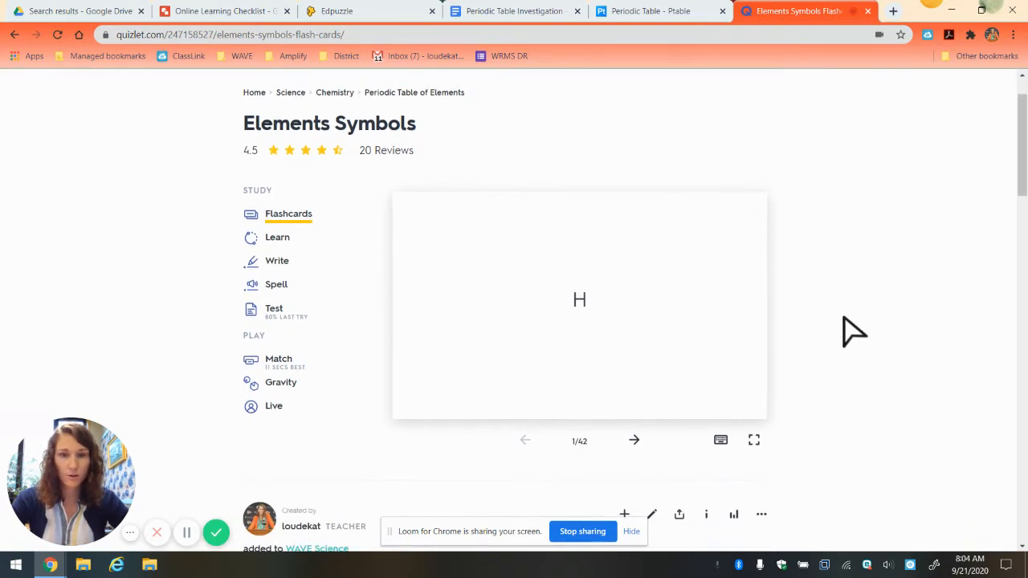
scroll("down", 3)
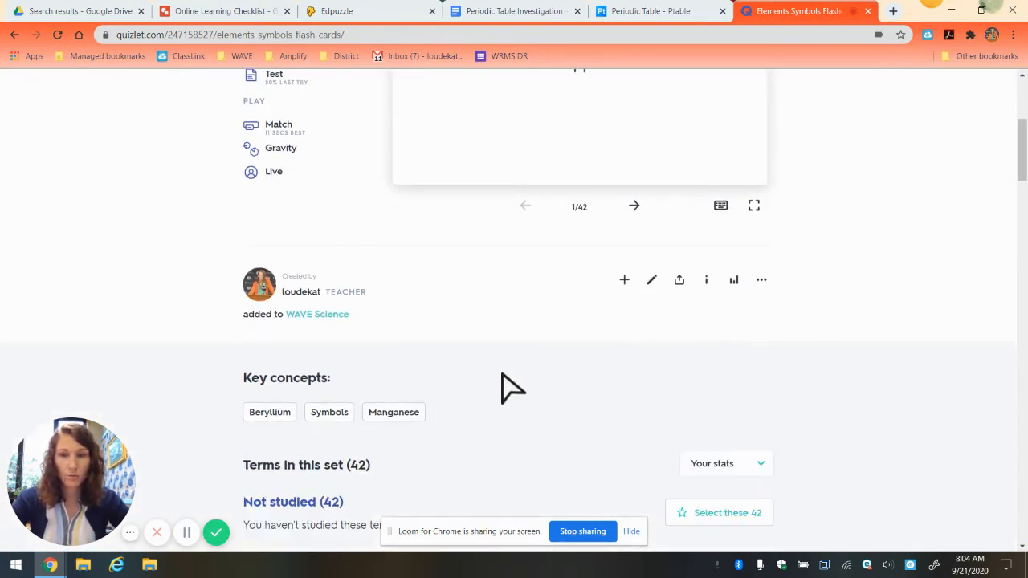
scroll("down", 3)
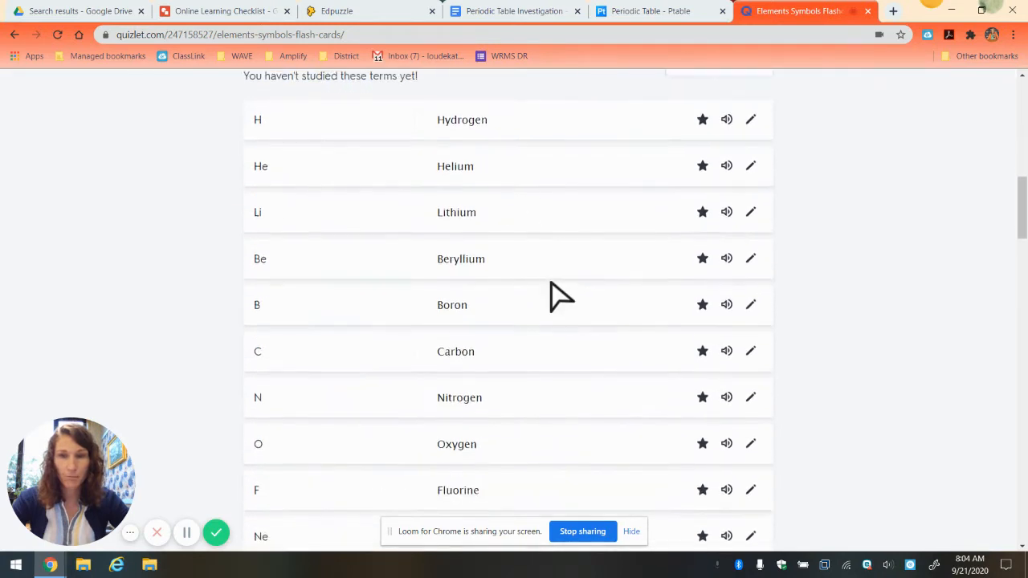
scroll("up", 3)
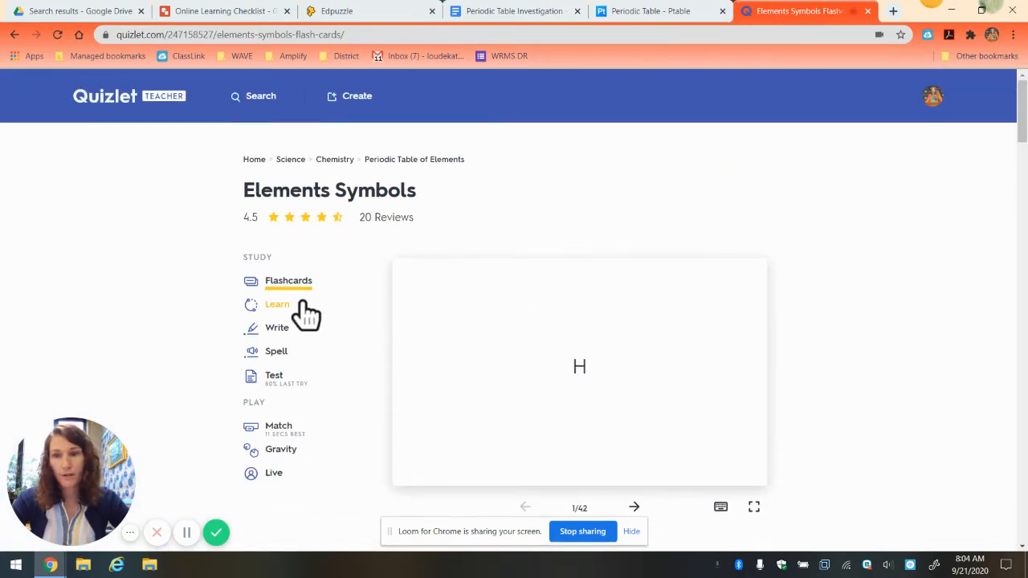
mouse_move(305, 368)
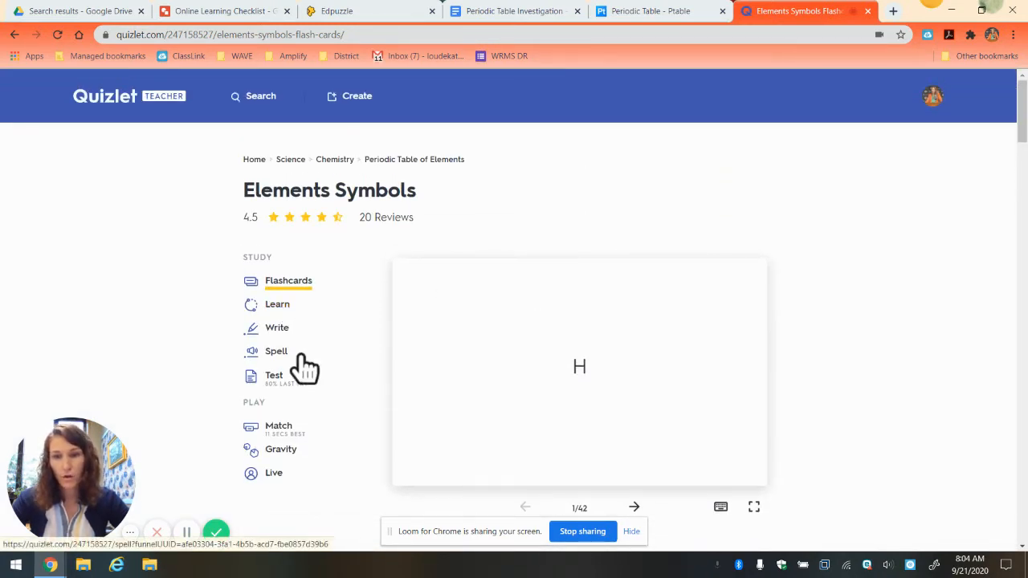
scroll("down", 3)
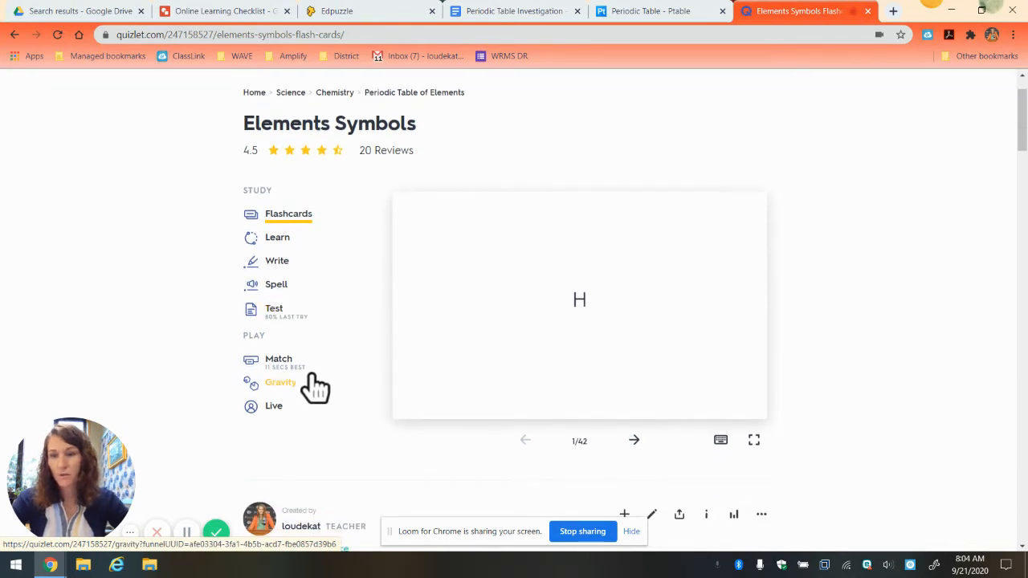
mouse_move(312, 397)
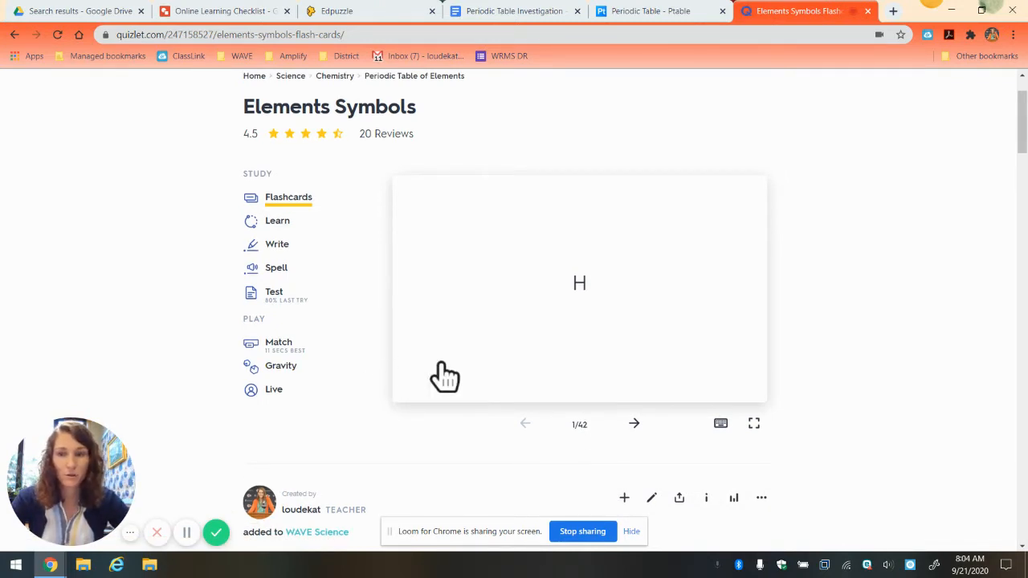
scroll("up", 3)
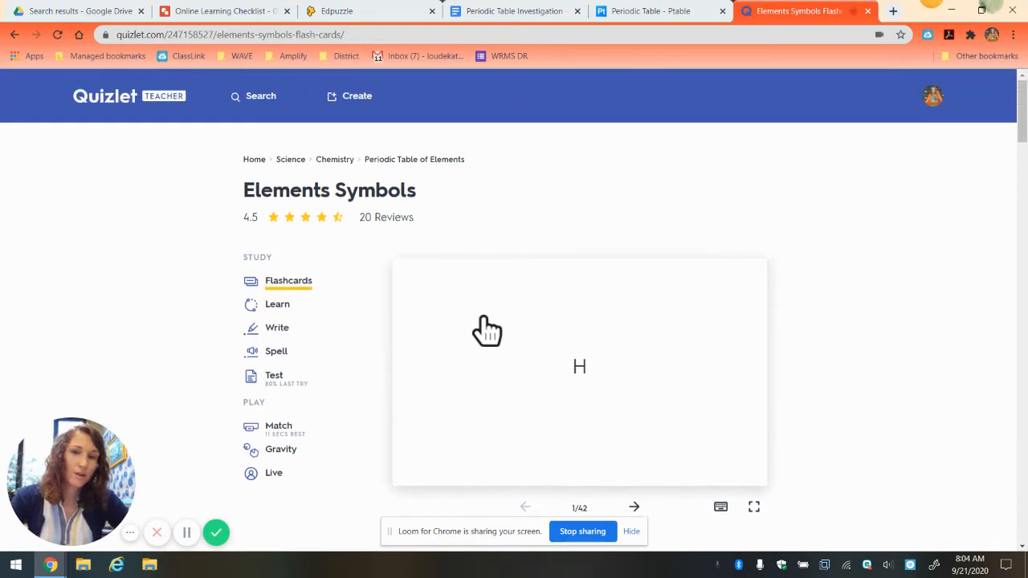
mouse_move(559, 350)
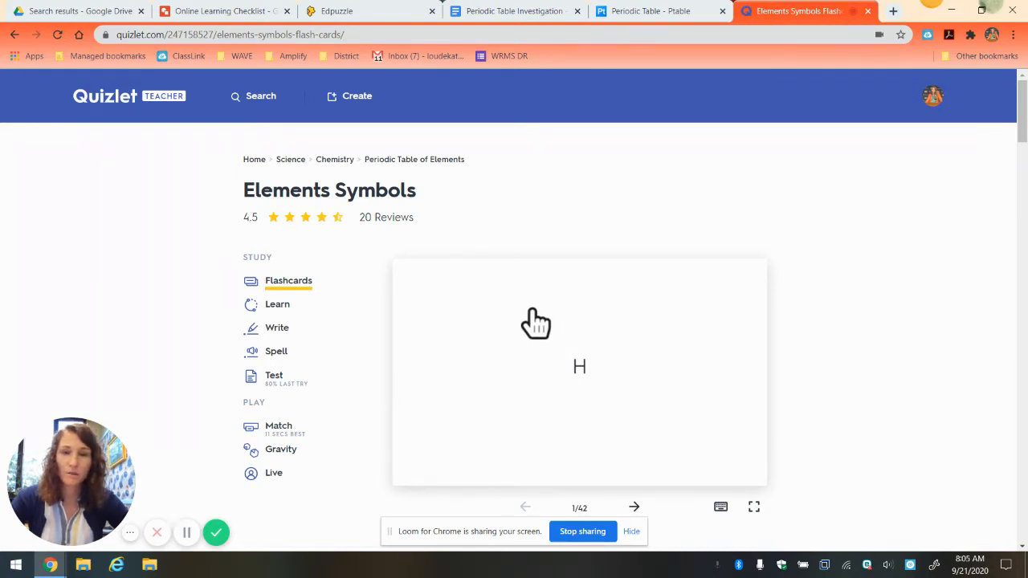
scroll("down", 3)
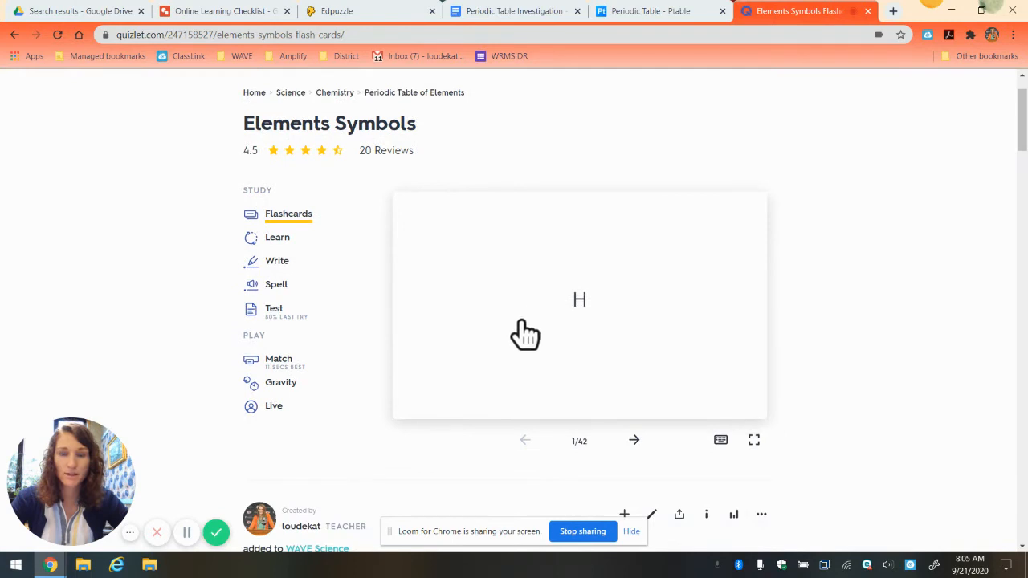
scroll("down", 3)
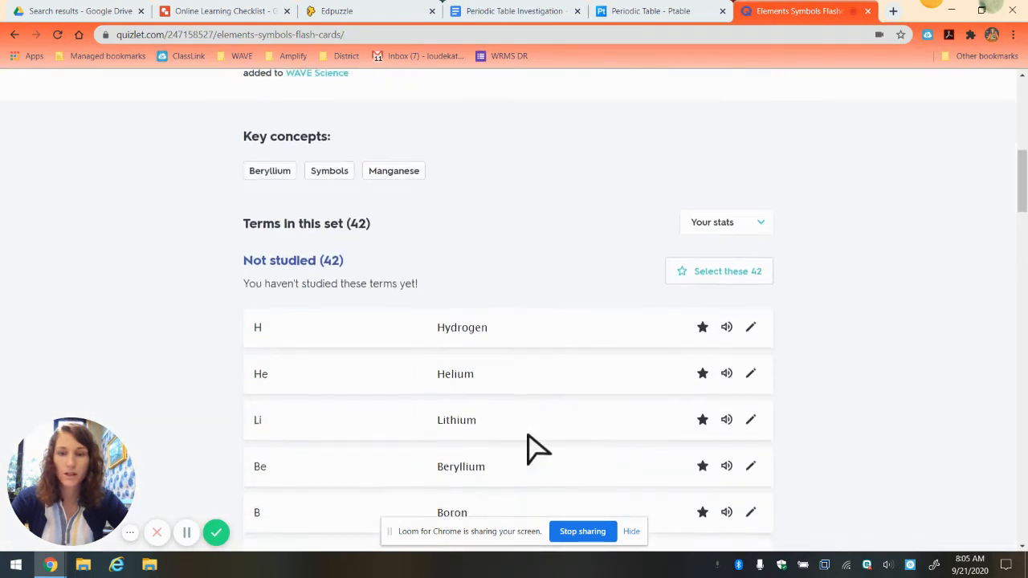
scroll("down", 3)
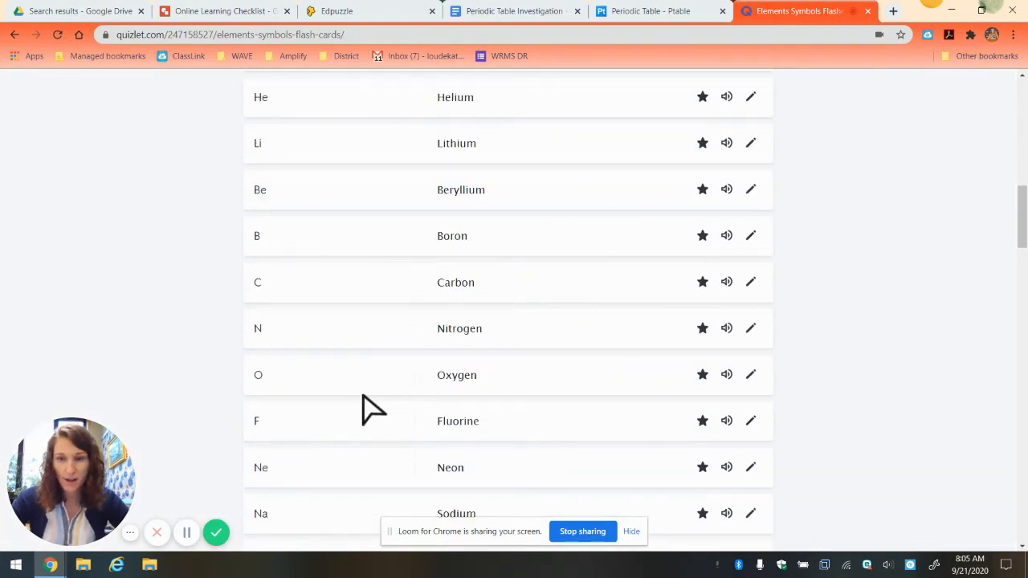
scroll("down", 3)
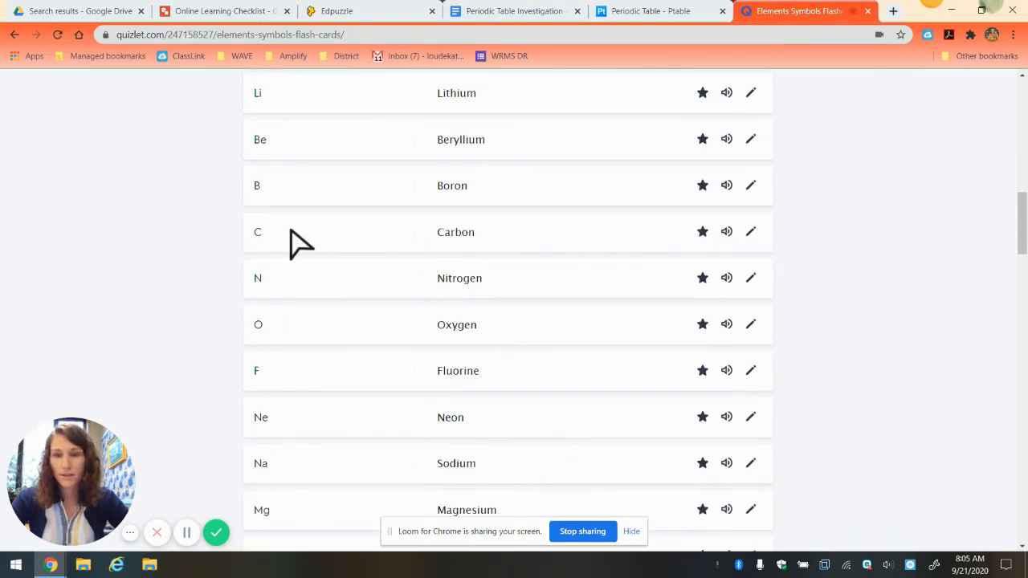
scroll("down", 3)
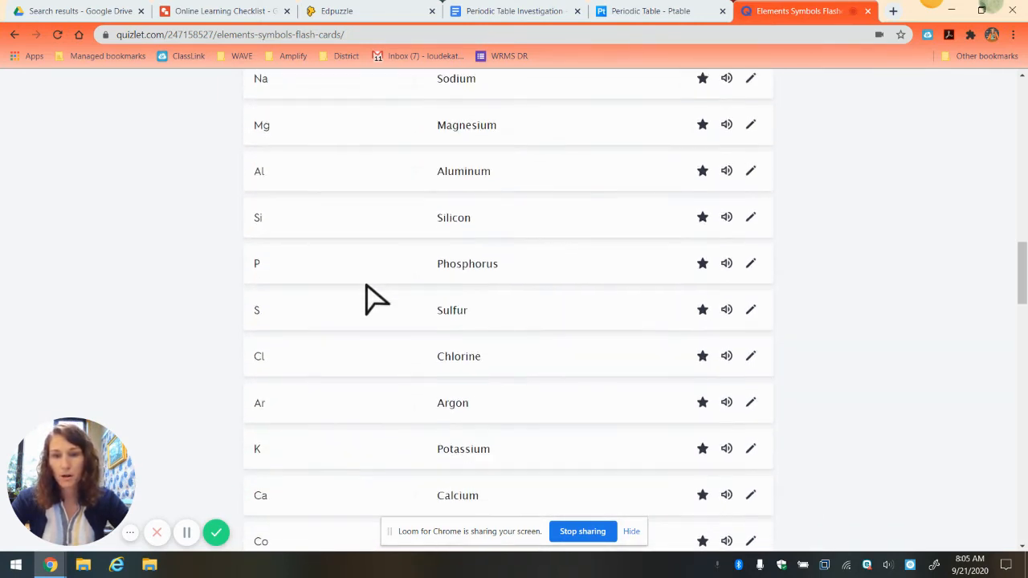
scroll("down", 3)
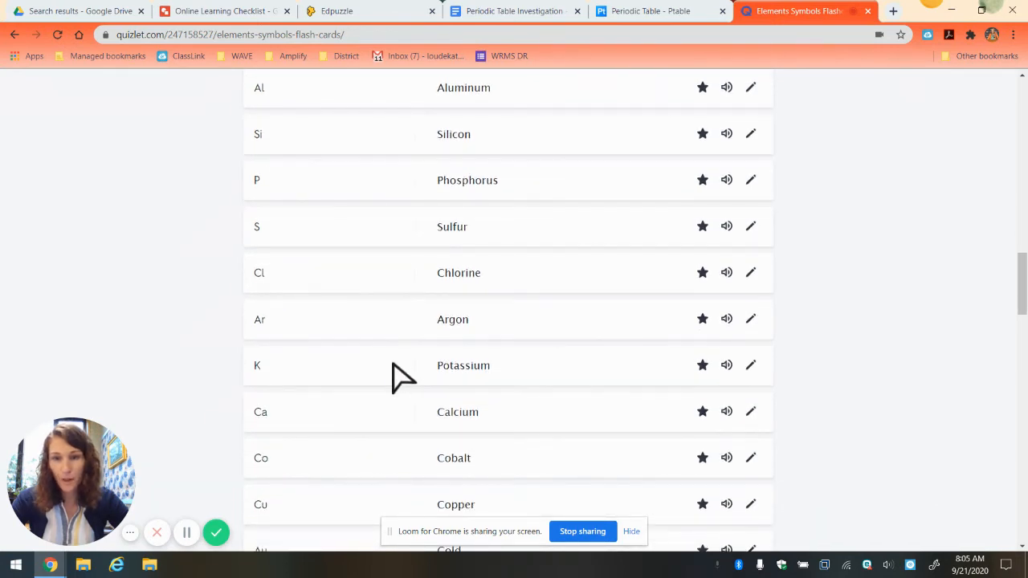
mouse_move(273, 382)
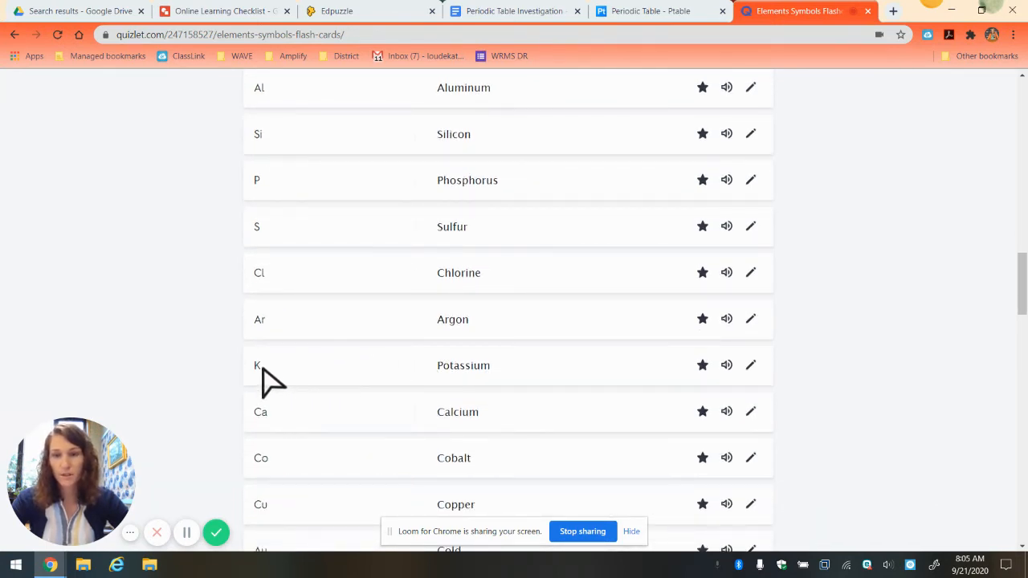
scroll("up", 3)
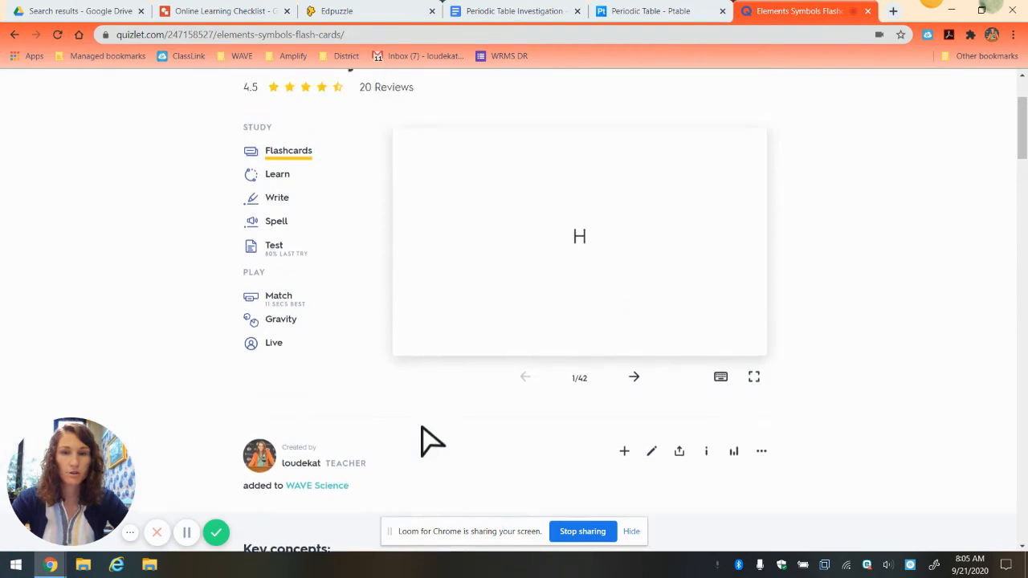
scroll("up", 3)
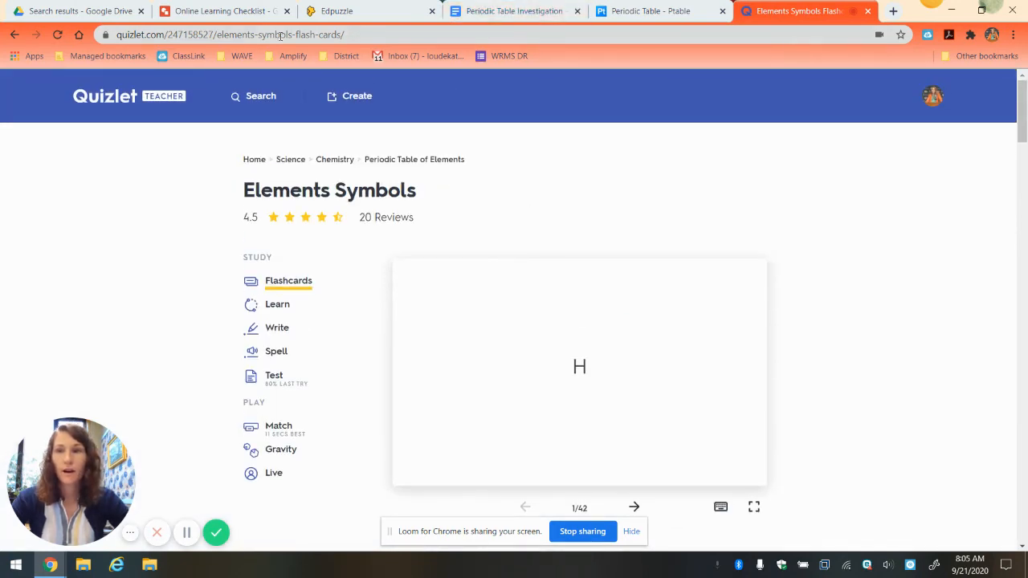
Step: Go back to the Online Learning Checklist drawing from the Quizlet flashcards
left_click(222, 10)
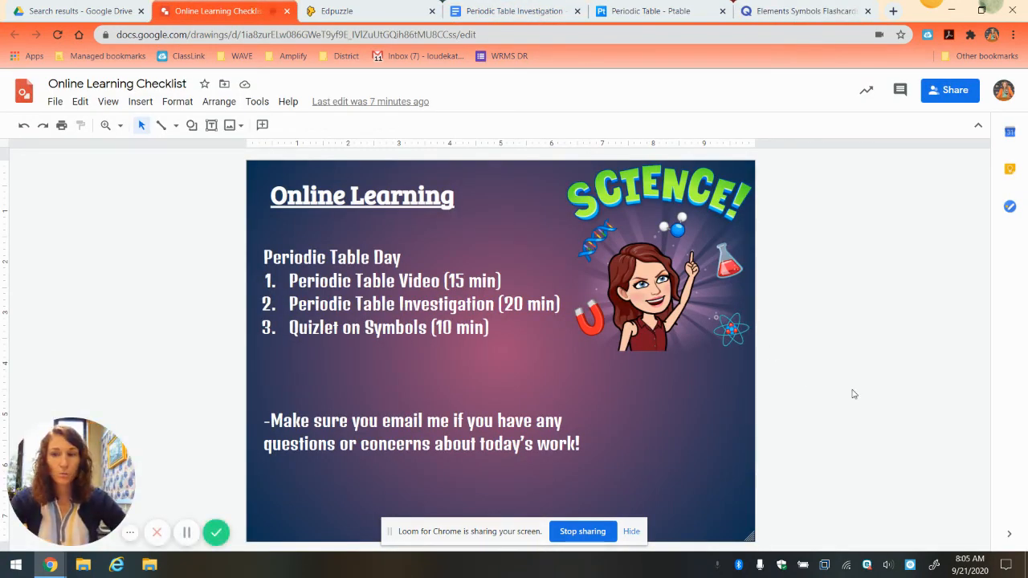
mouse_move(835, 414)
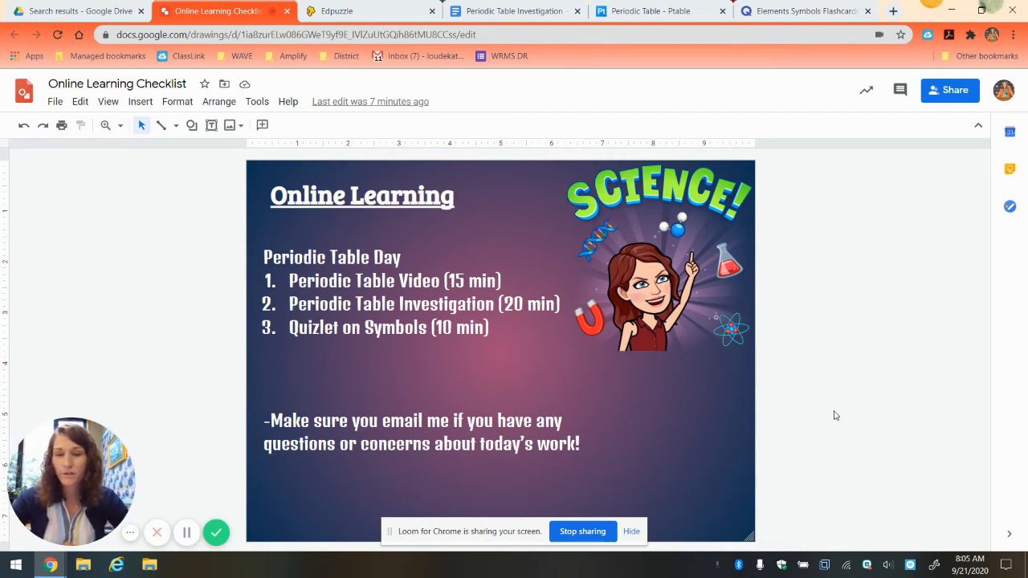
mouse_move(816, 379)
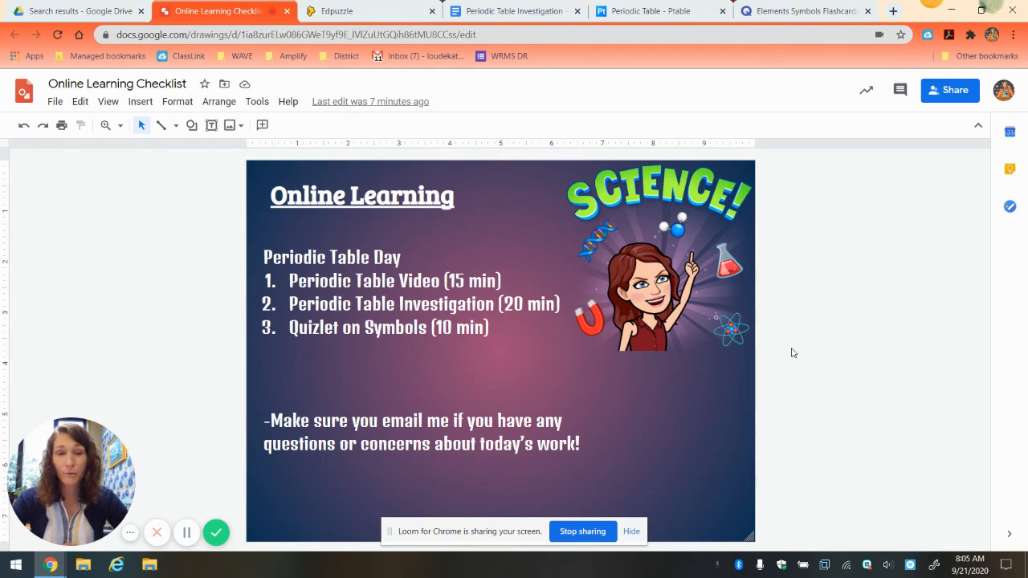
mouse_move(790, 357)
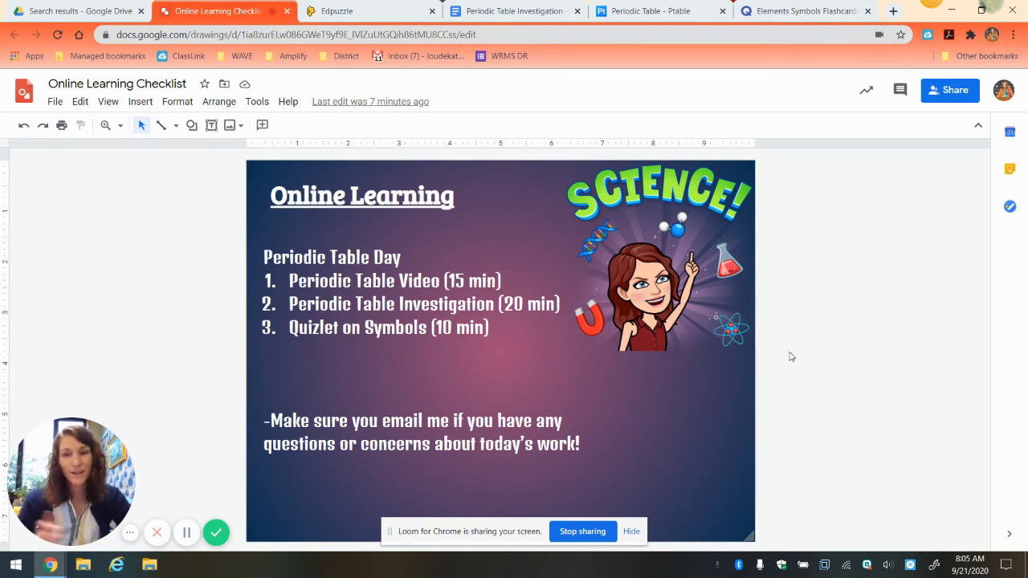